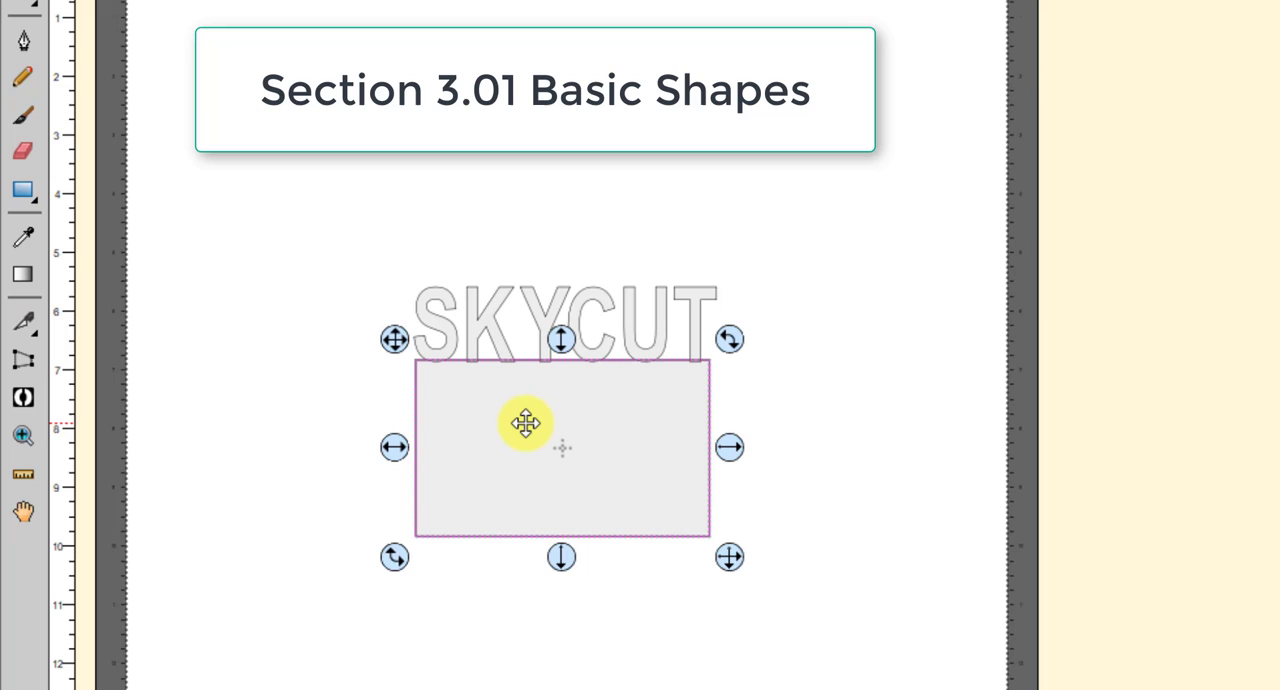
pyautogui.moveTo(325, 200)
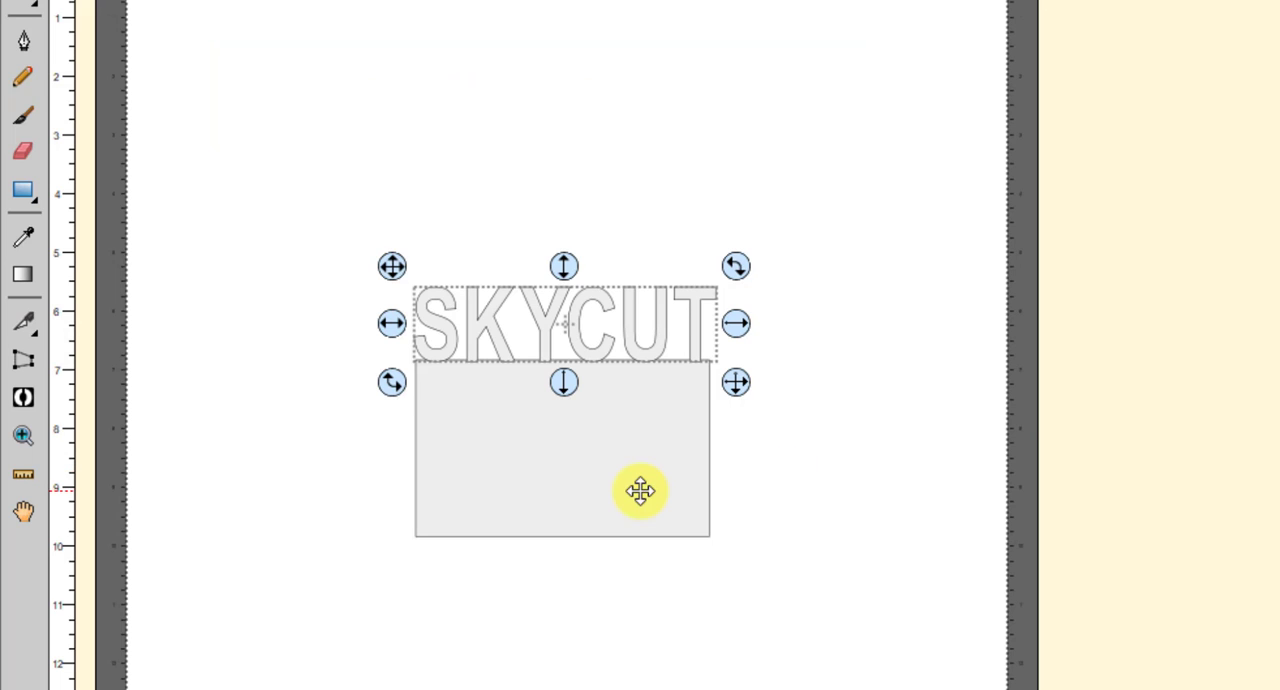
# - Drag the bottom edge of the grey rectangle under SKYCUT upward to shorten it
pyautogui.moveTo(640, 491); pyautogui.dragTo(565, 607)
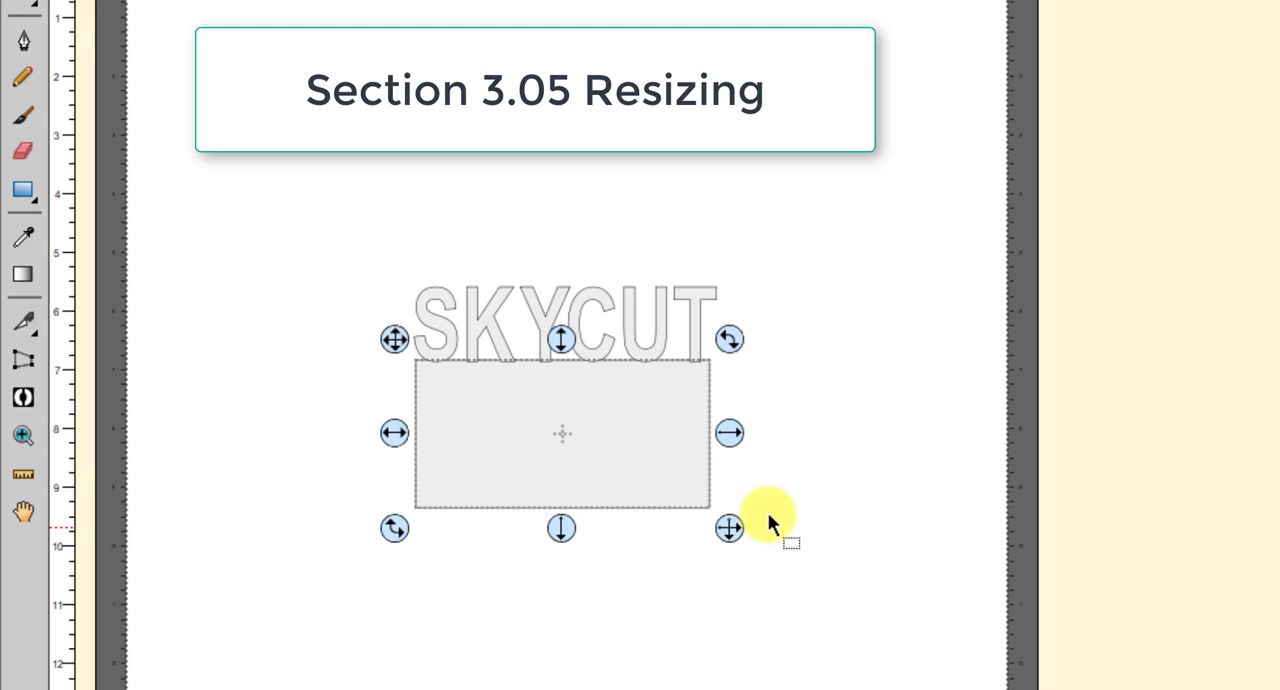
pyautogui.moveTo(785, 518)
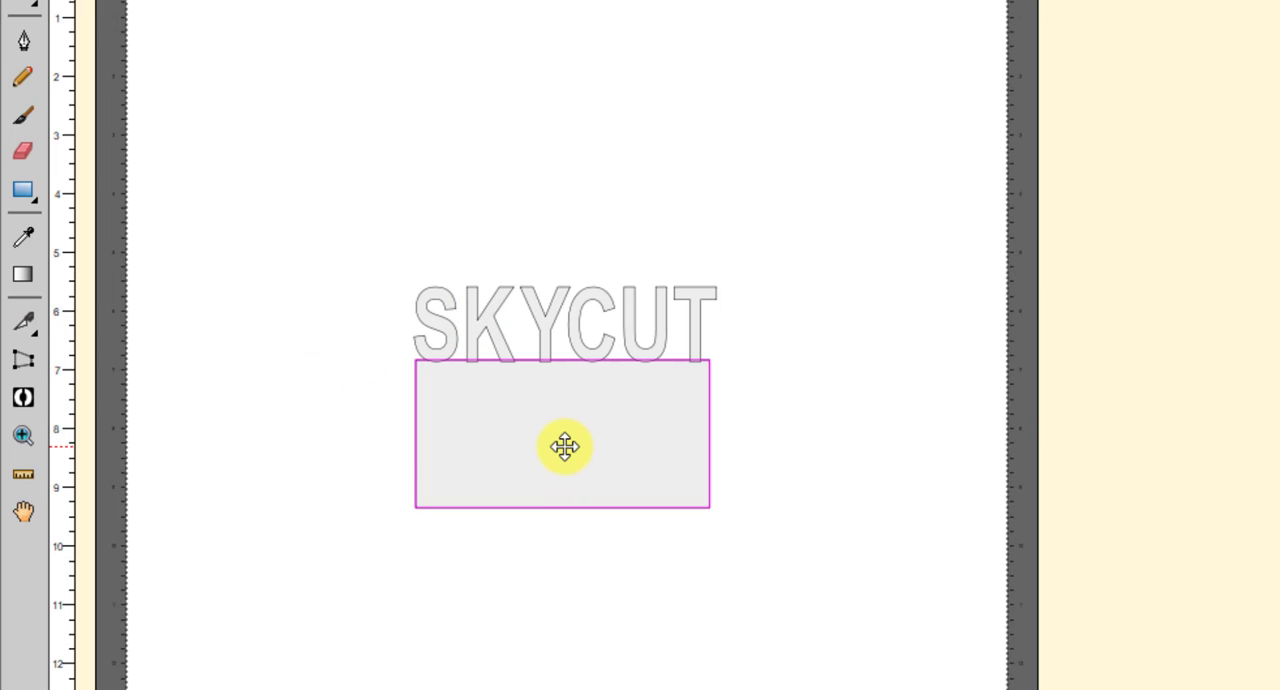
# - Copy the SKYCUT lettering and rectangle together and paste them onto the new page
pyautogui.click(562, 446)
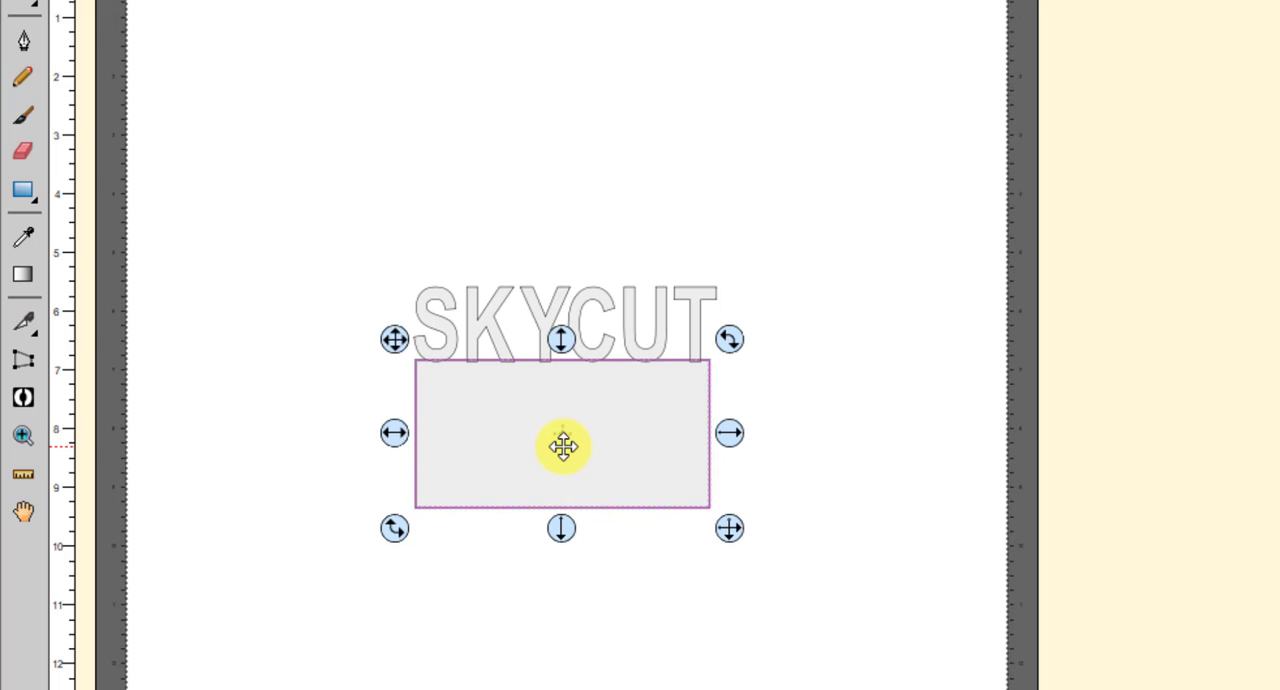
pyautogui.click(295, 218)
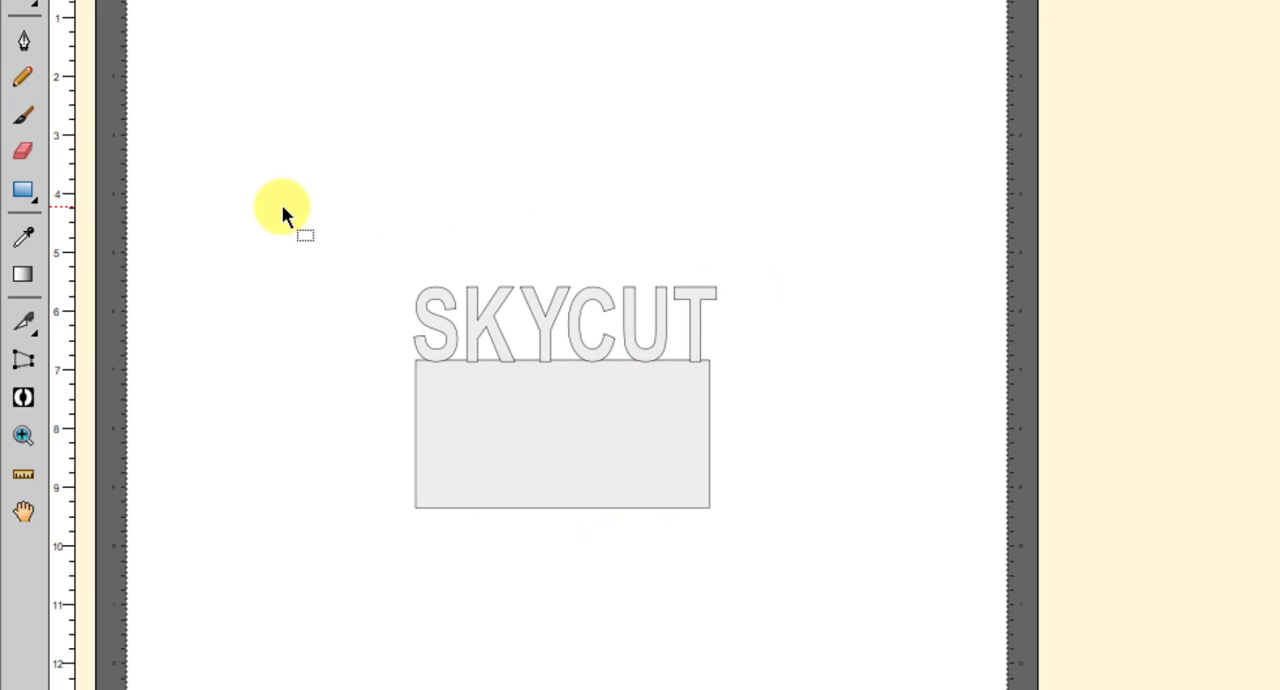
pyautogui.click(562, 435)
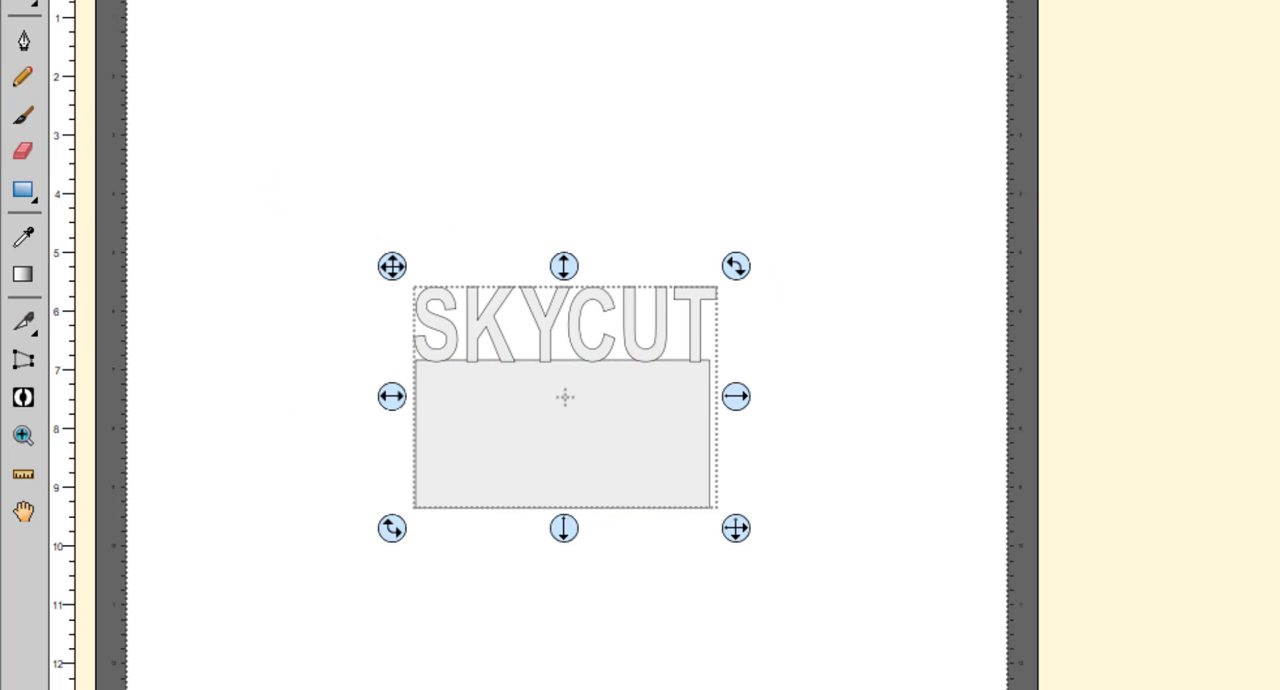
pyautogui.press('ctrl+c')
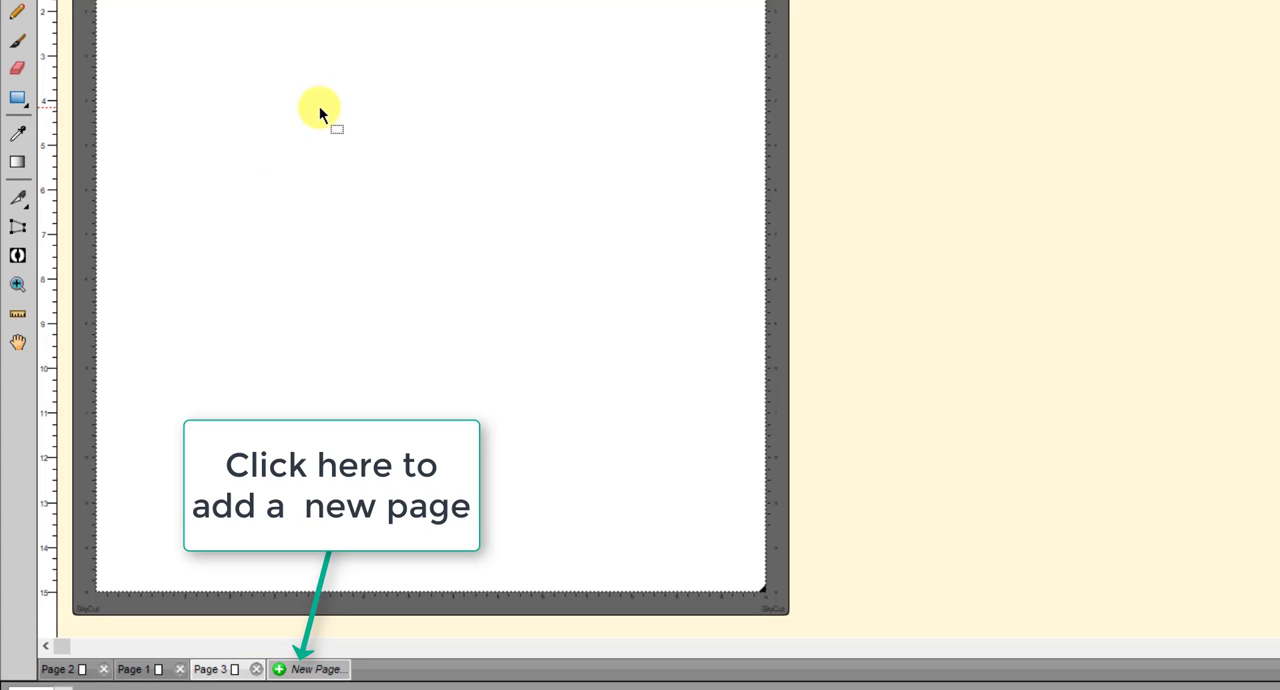
pyautogui.press('ctrl+v')
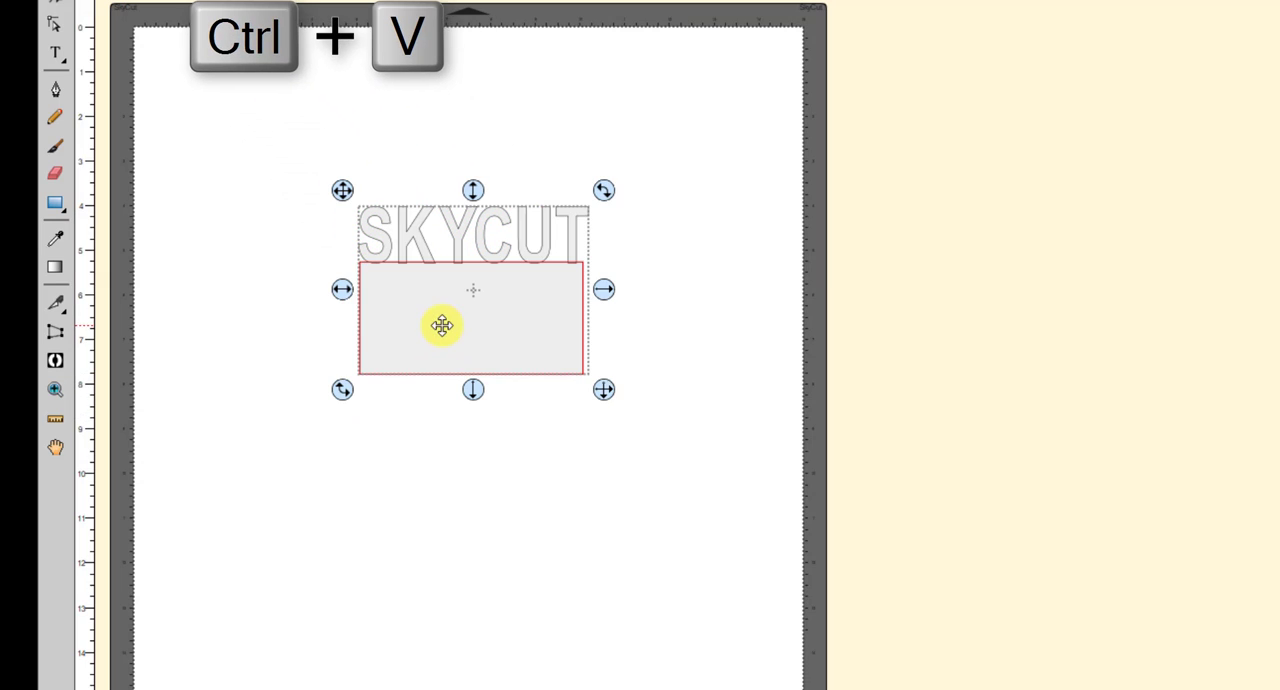
# - Zoom in on the pasted SKYCUT design and open its Position & Size readout
pyautogui.press('ctrl+v')
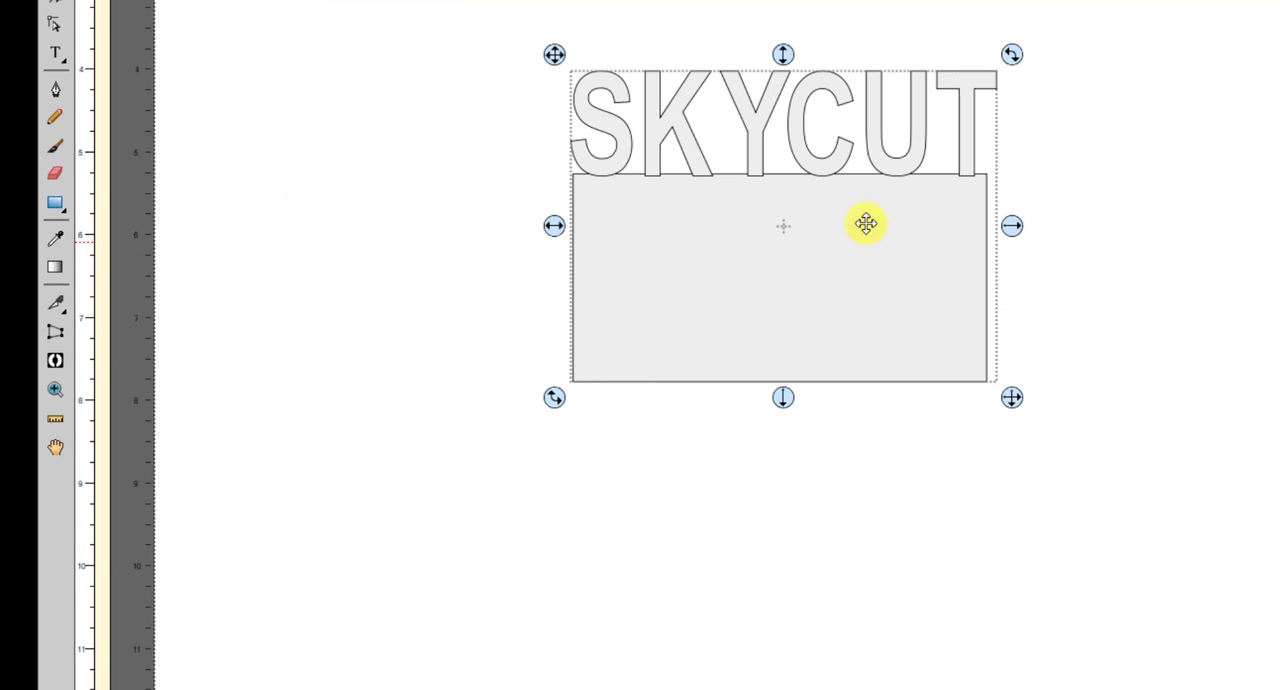
pyautogui.moveTo(600, 185)
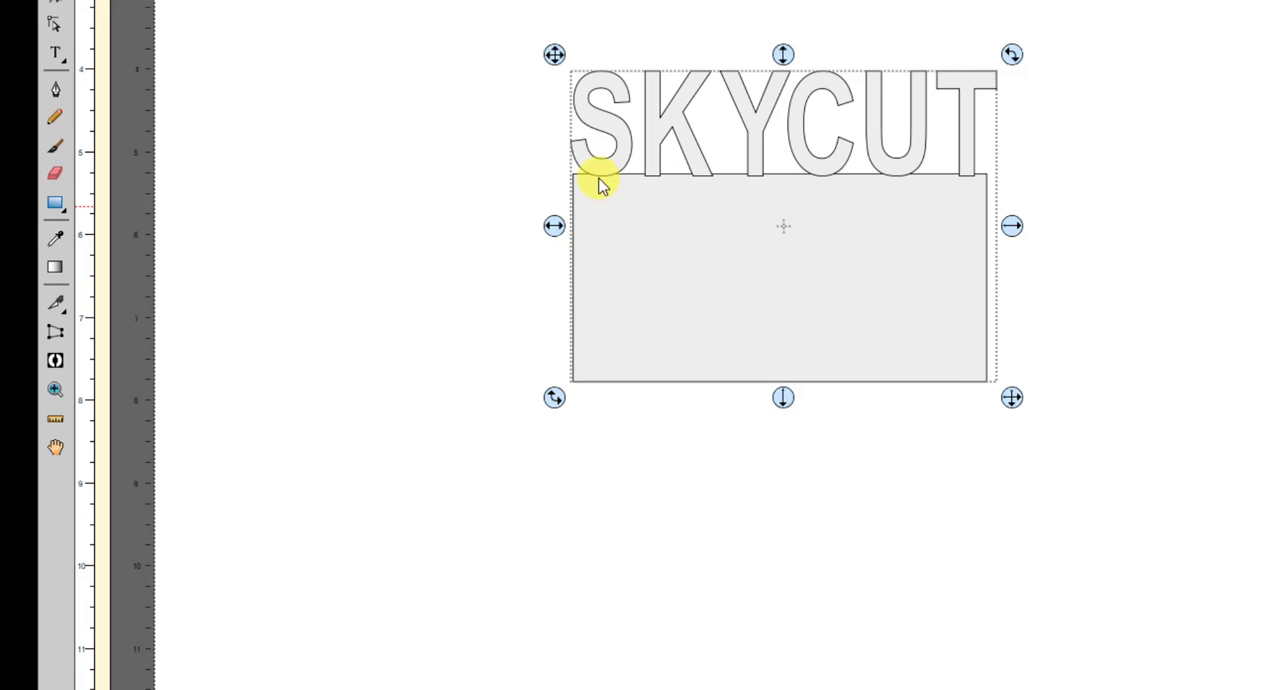
pyautogui.moveTo(650, 192)
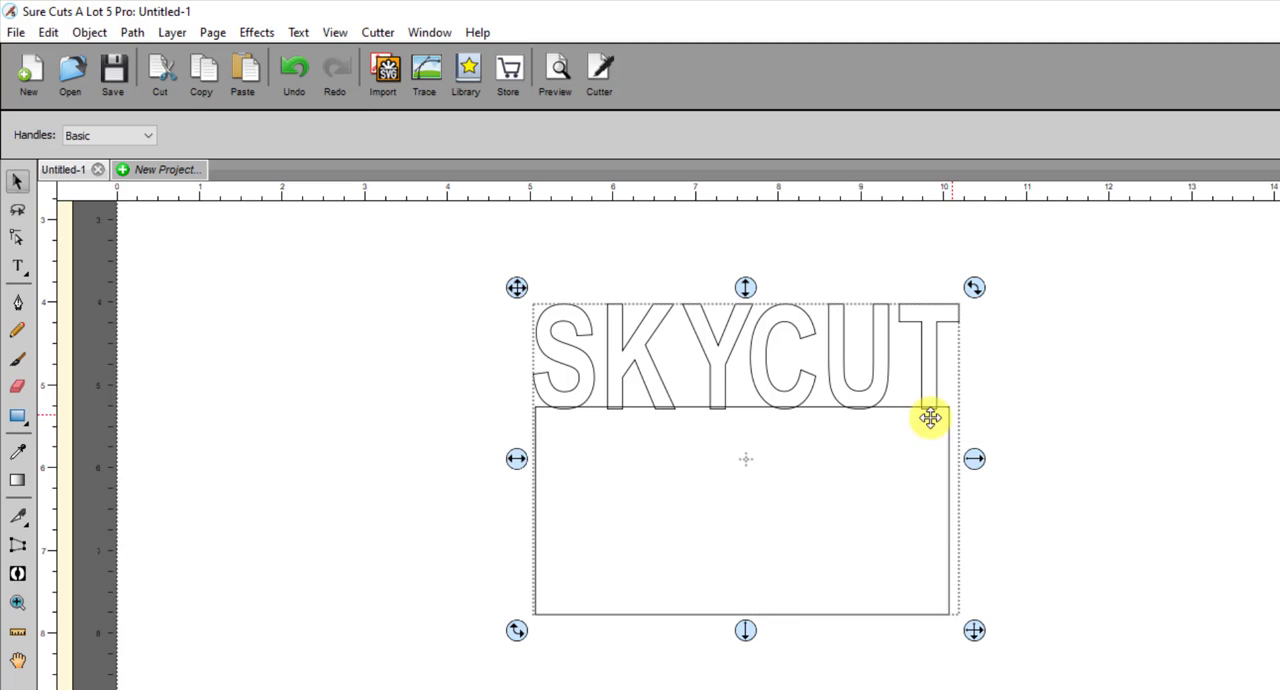
pyautogui.click(445, 280)
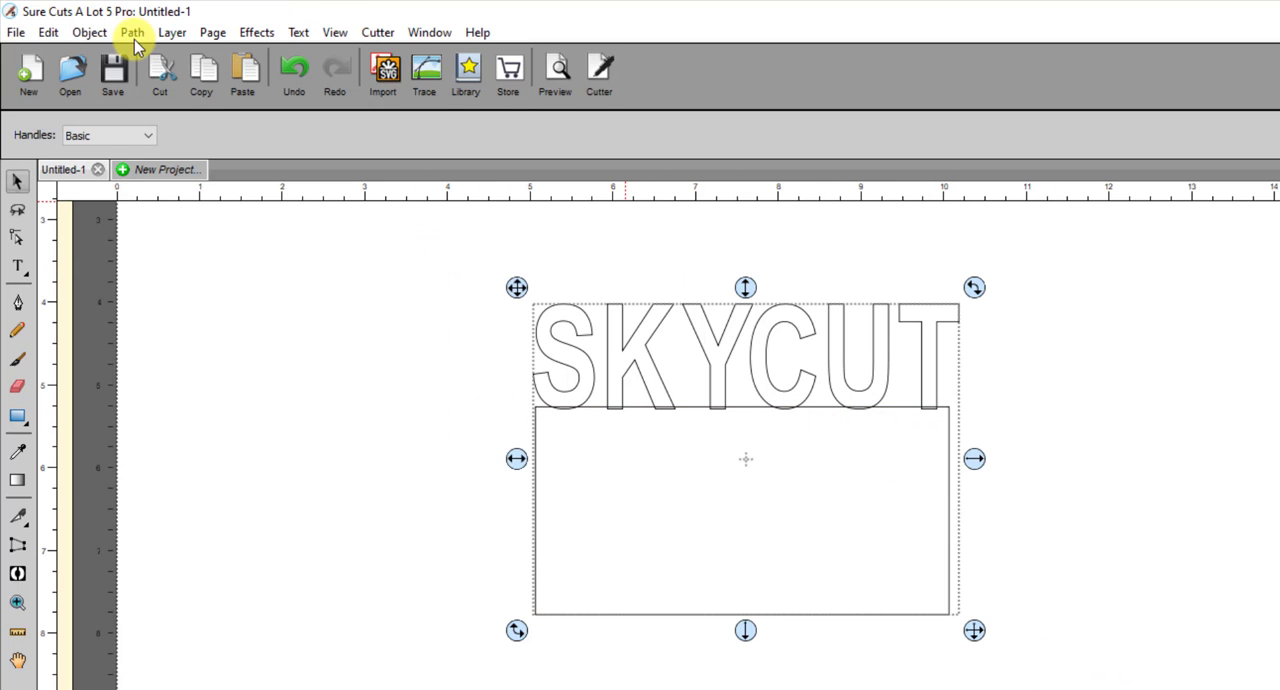
pyautogui.moveTo(325, 225)
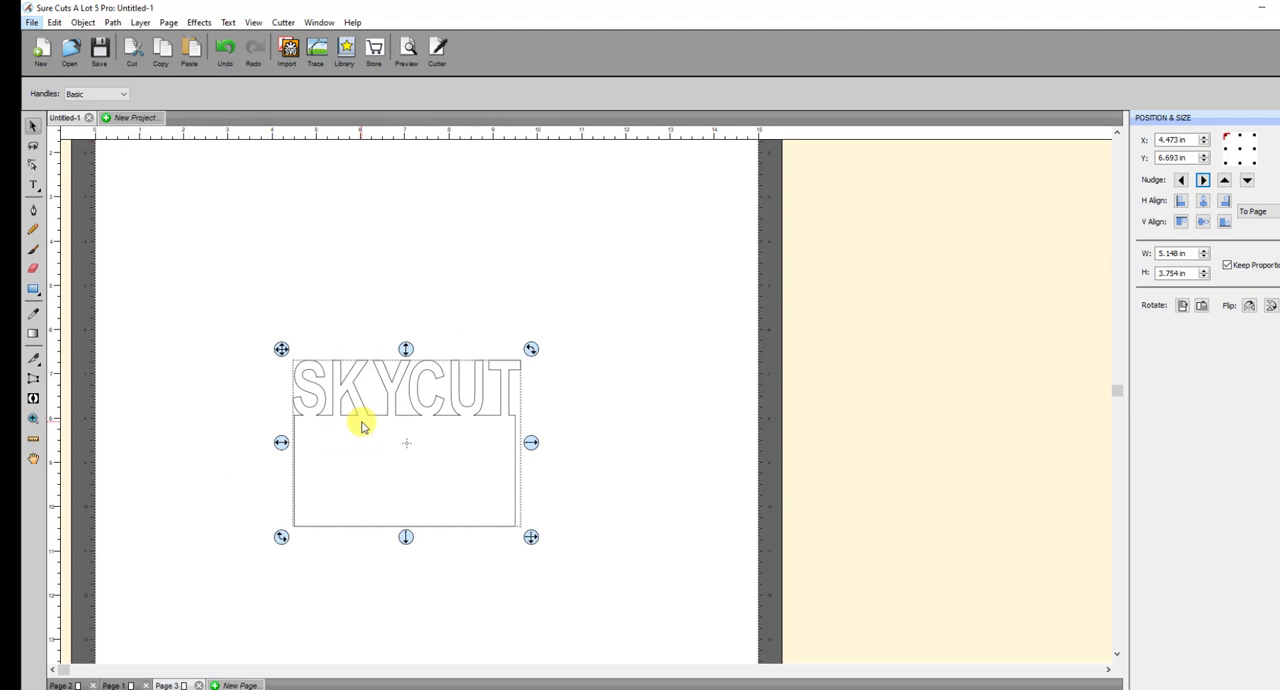
pyautogui.moveTo(390, 400)
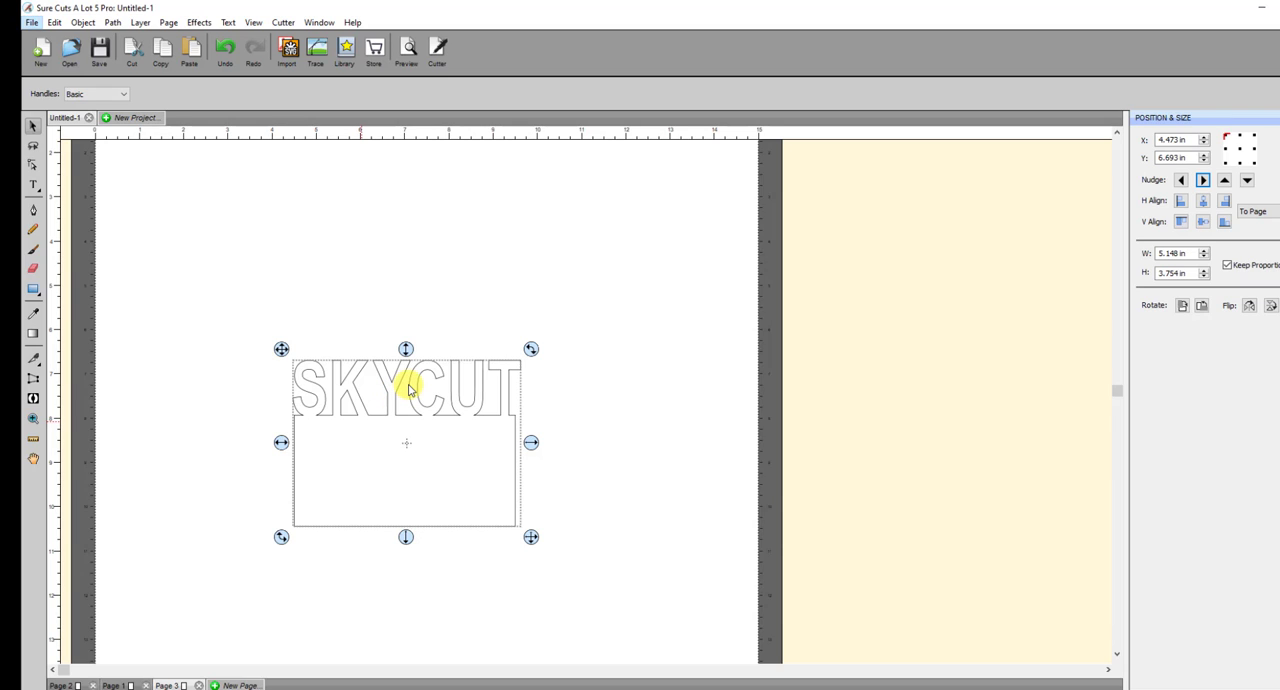
pyautogui.moveTo(398, 390)
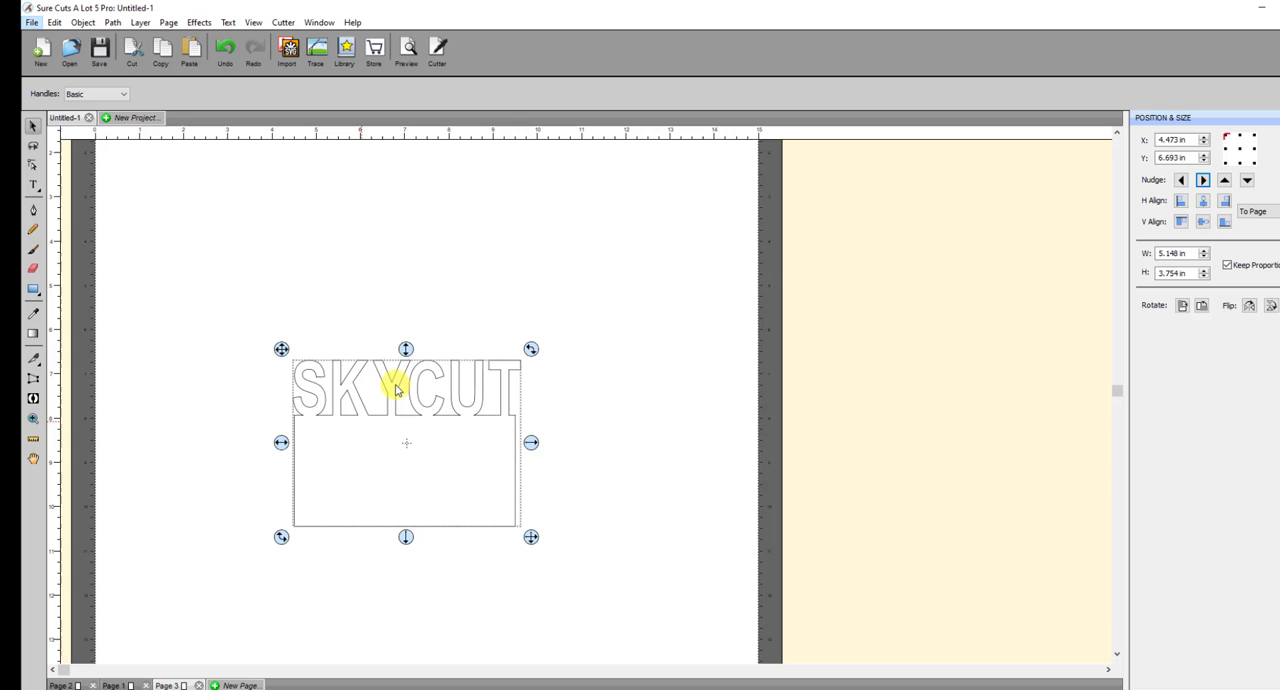
pyautogui.moveTo(339, 283)
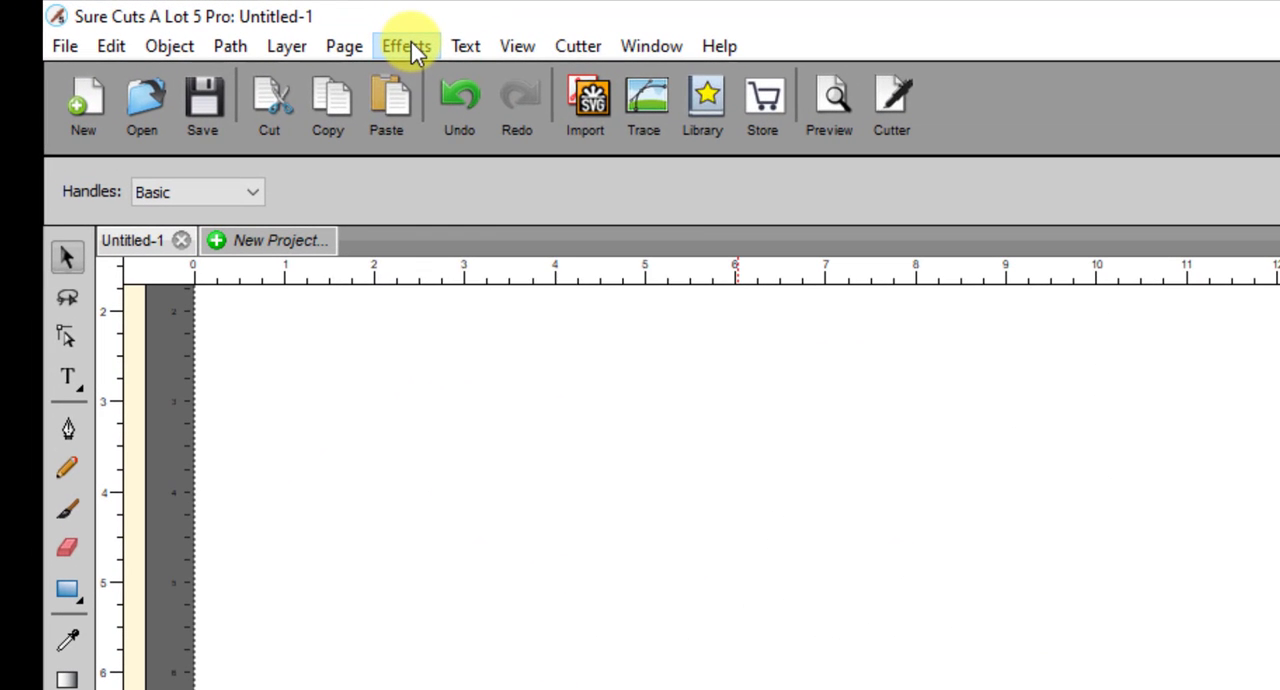
# - Start a Symmetrical Mirror effect set to Bottom to Top, mirror line at Y 6.730 in
pyautogui.click(406, 46)
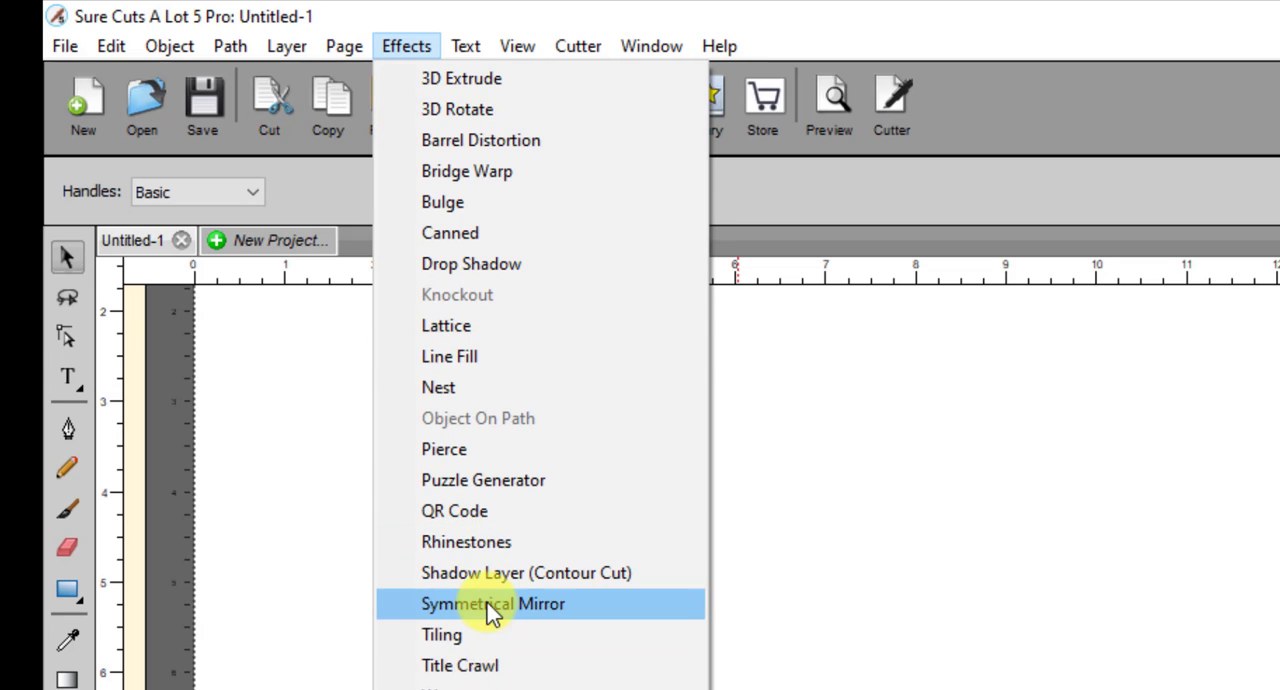
pyautogui.click(493, 603)
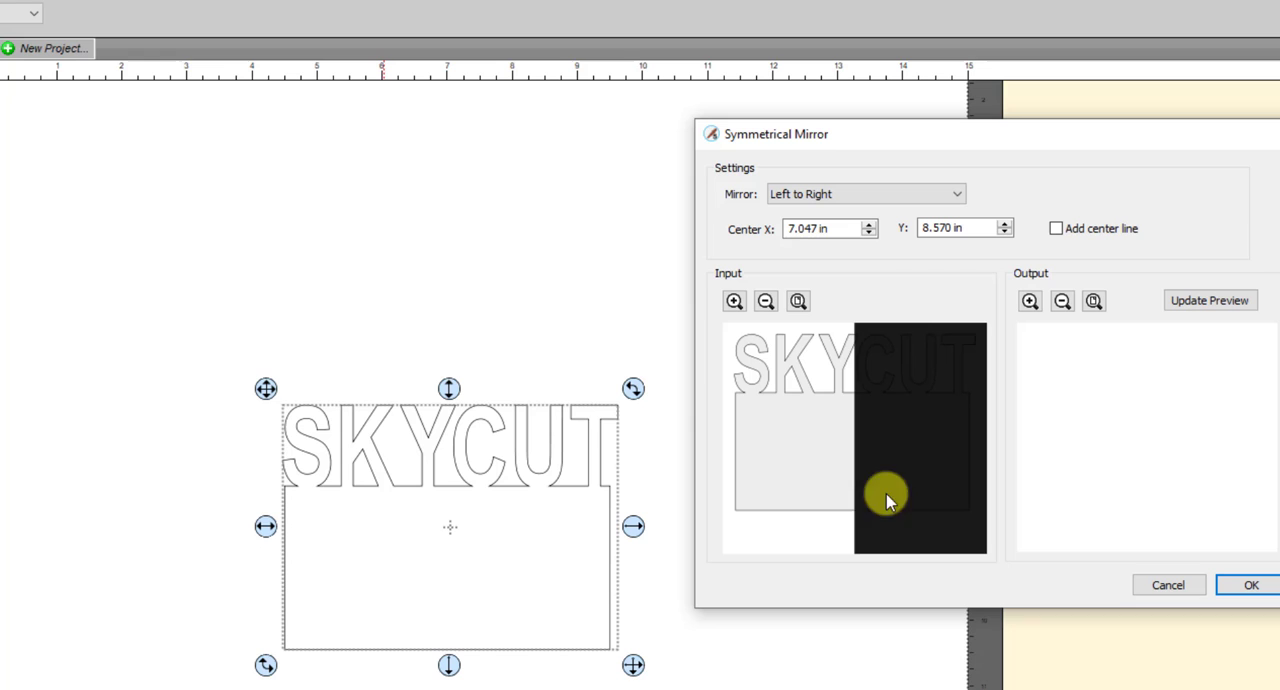
pyautogui.moveTo(325, 405)
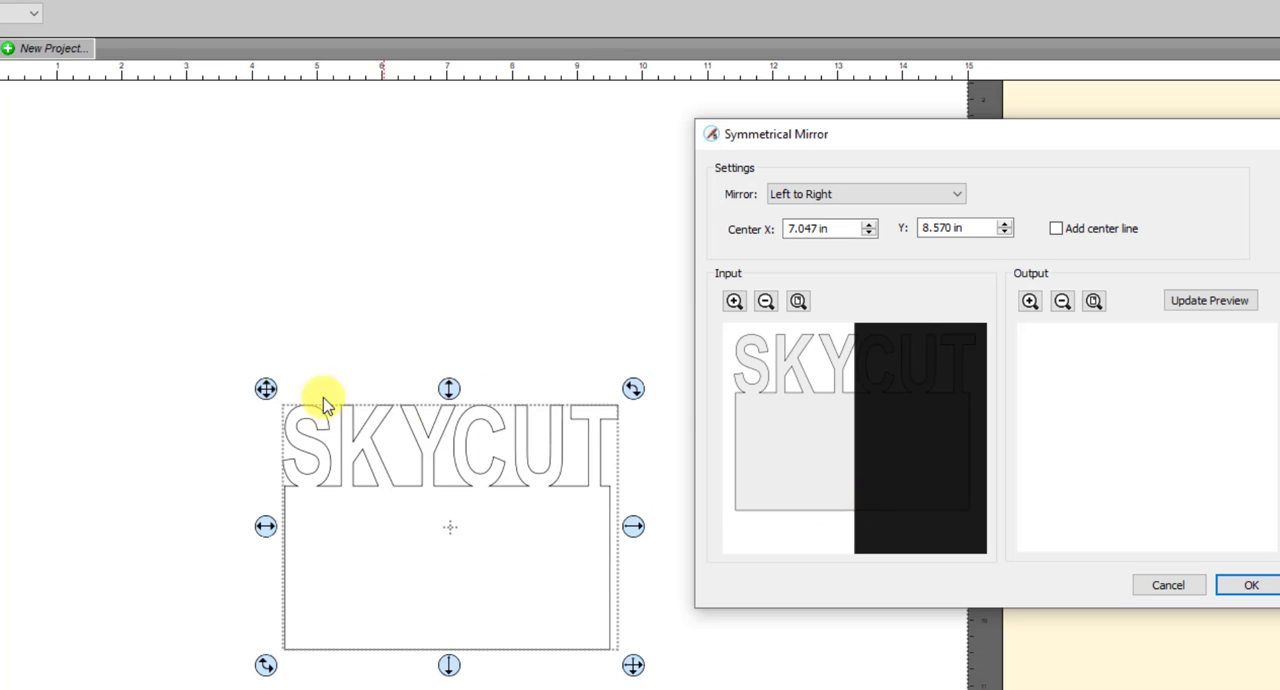
pyautogui.moveTo(625, 397)
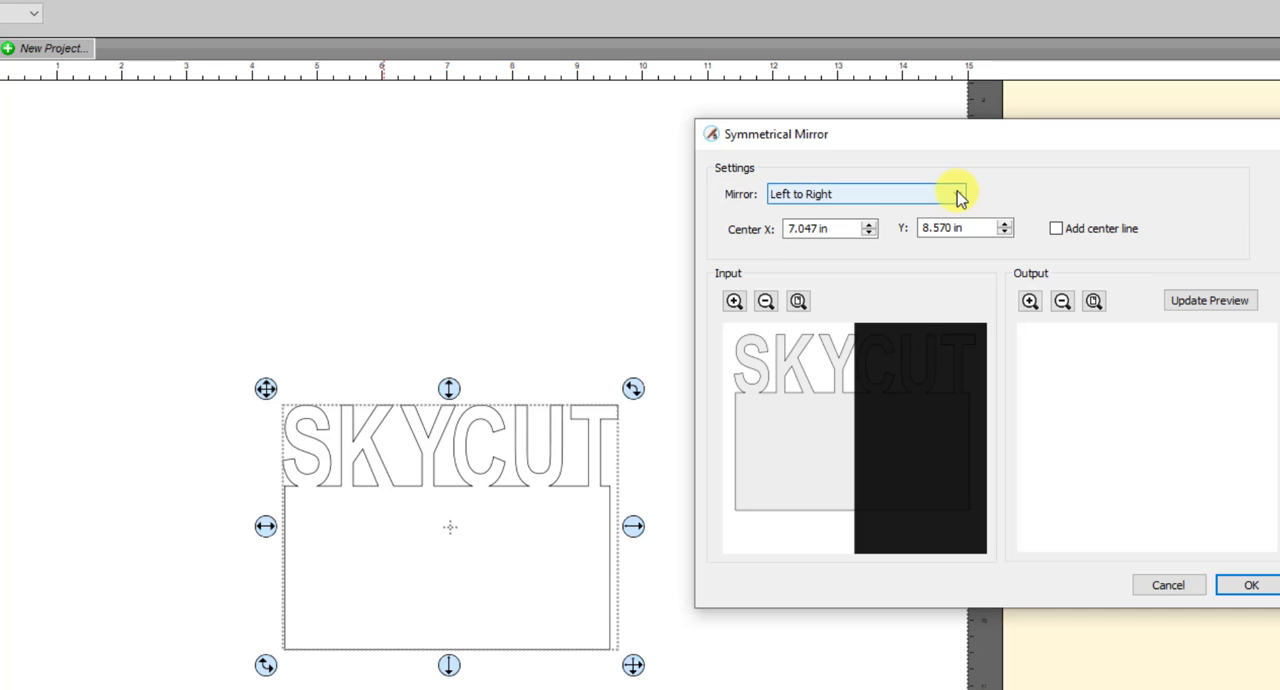
pyautogui.click(955, 193)
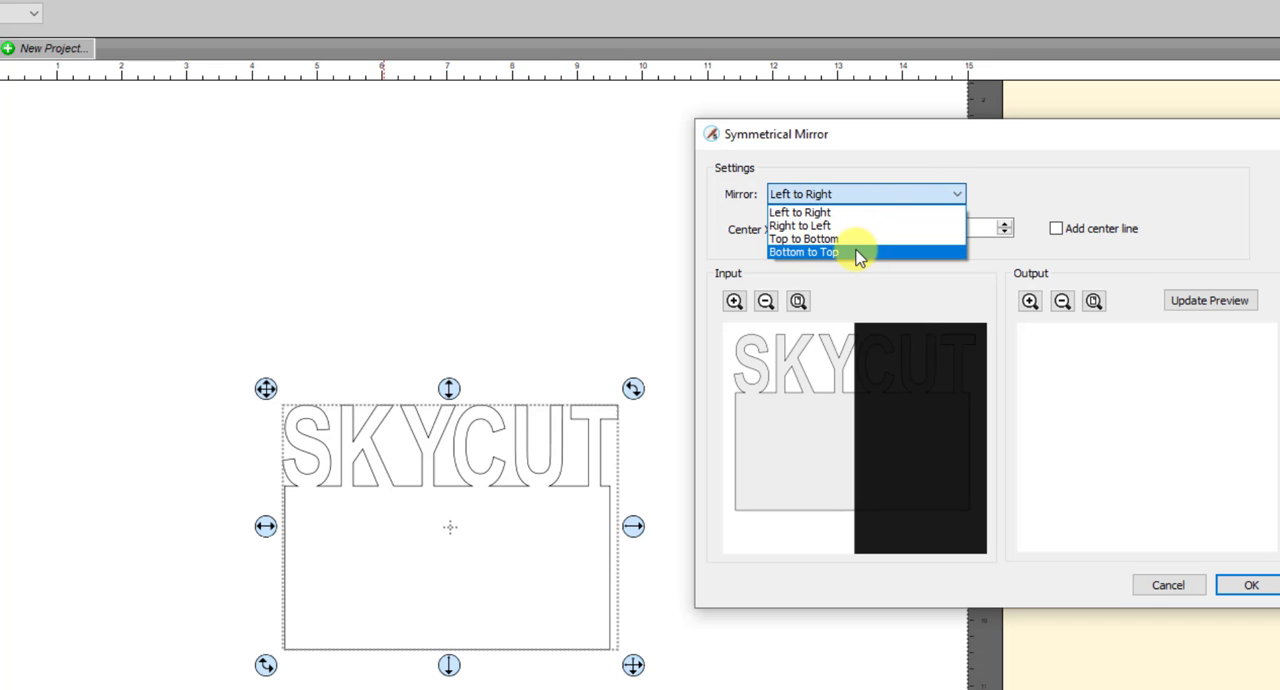
pyautogui.click(803, 251)
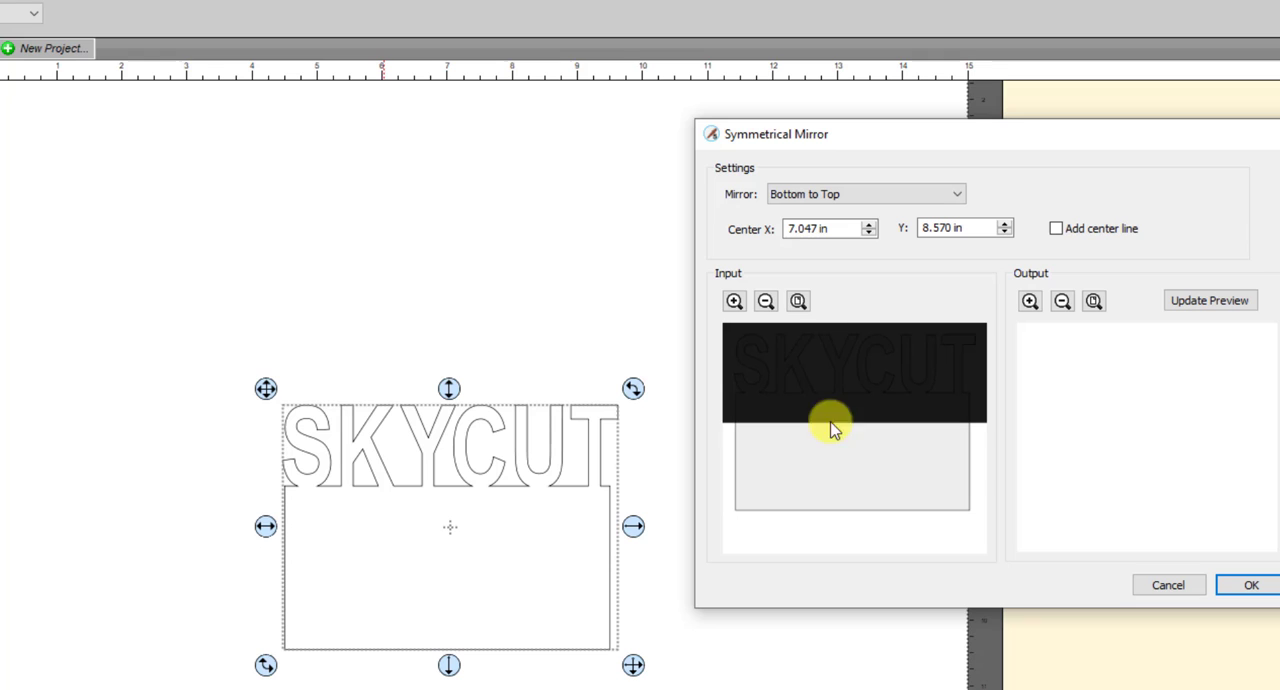
pyautogui.moveTo(765, 345)
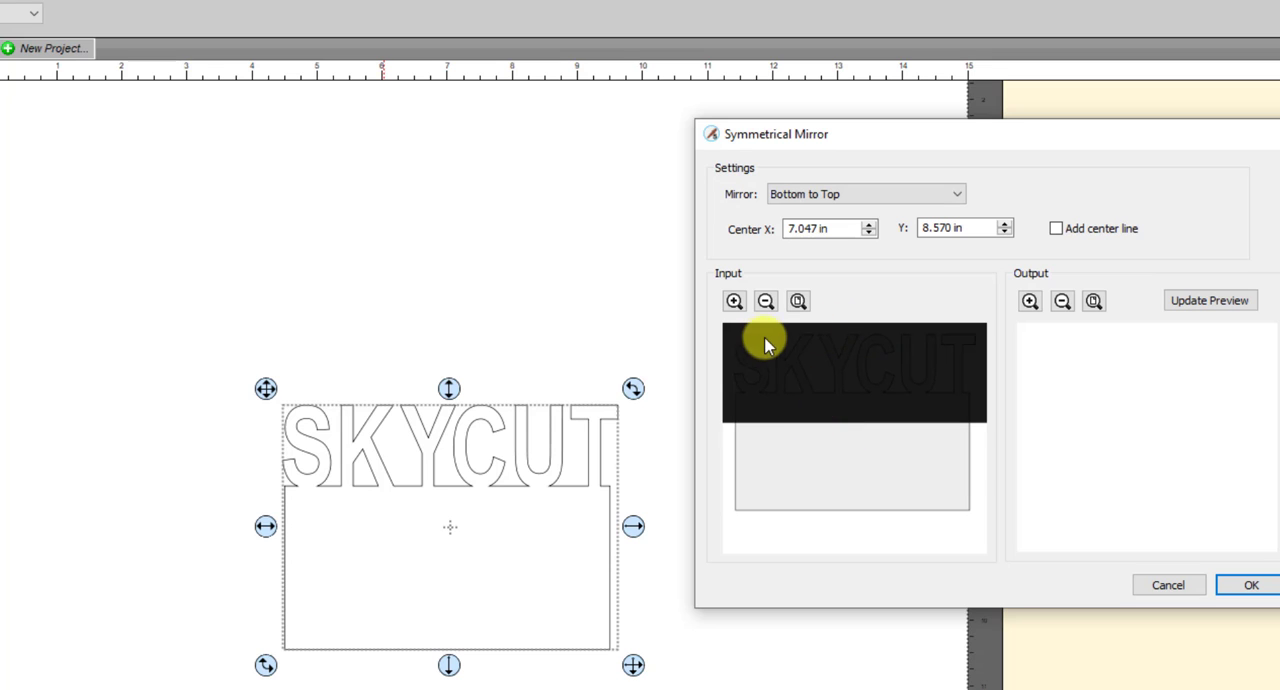
pyautogui.moveTo(855, 421)
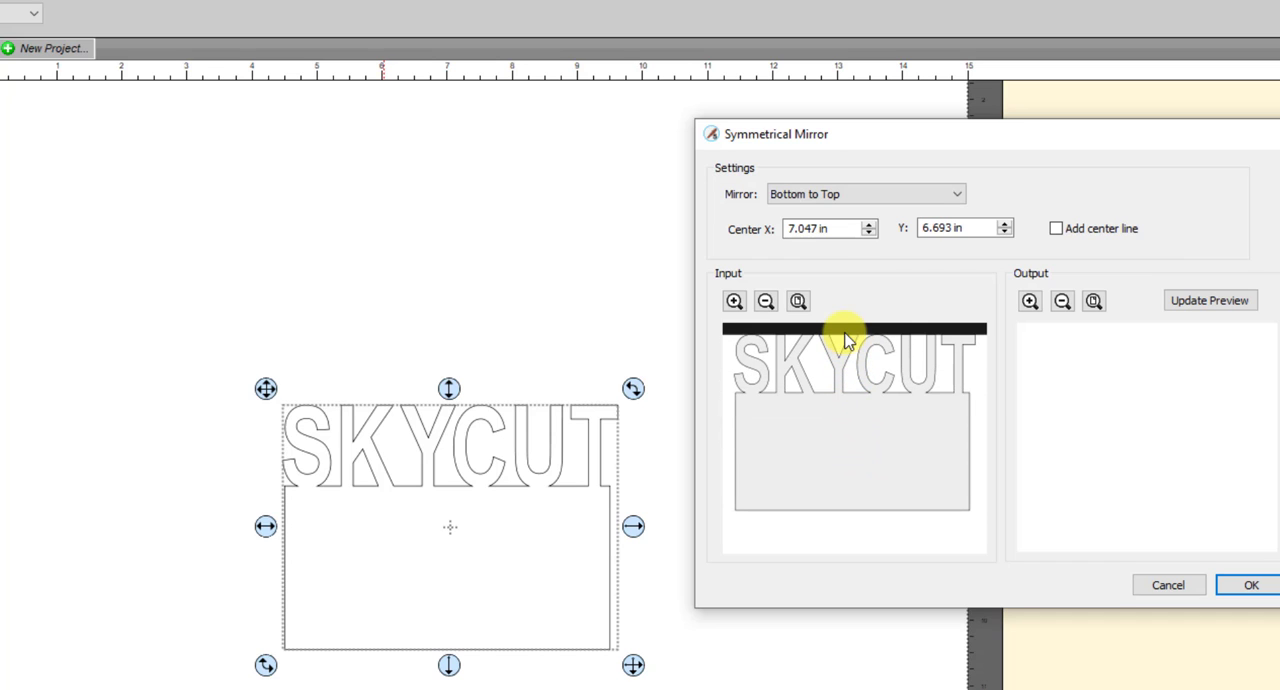
pyautogui.moveTo(852, 333)
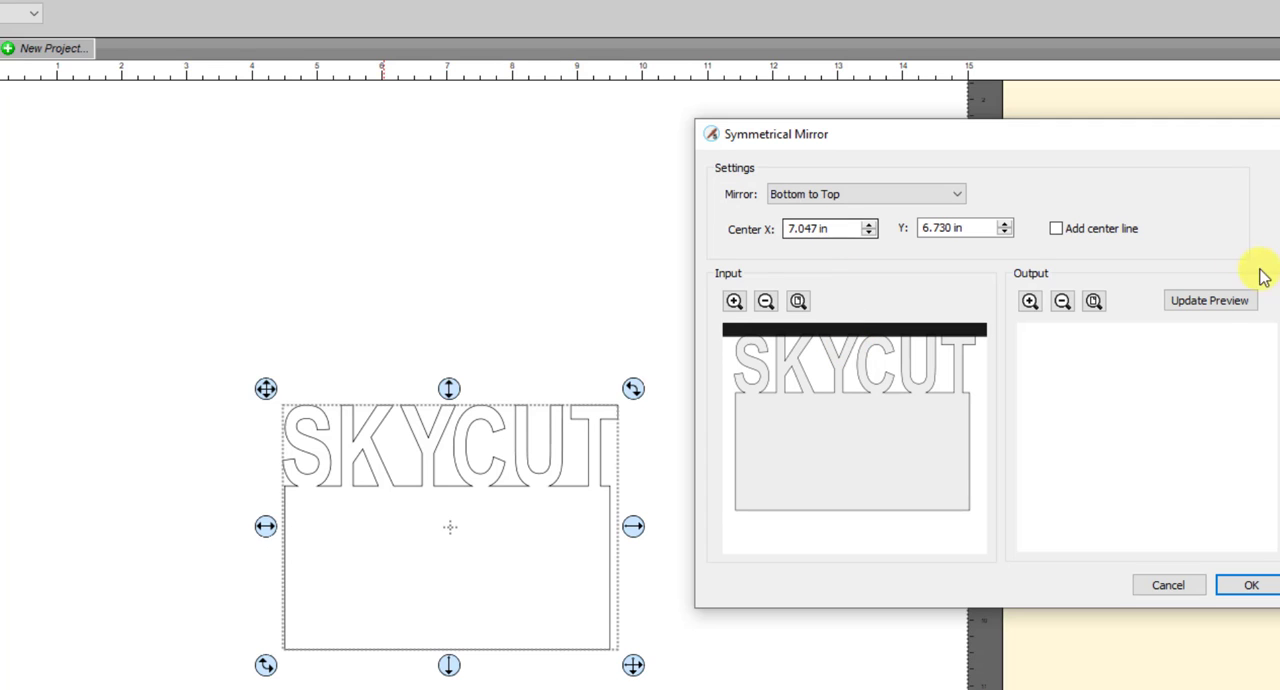
# - Refresh the mirror preview and apply the Bottom to Top mirror to the SKYCUT card
pyautogui.click(1209, 300)
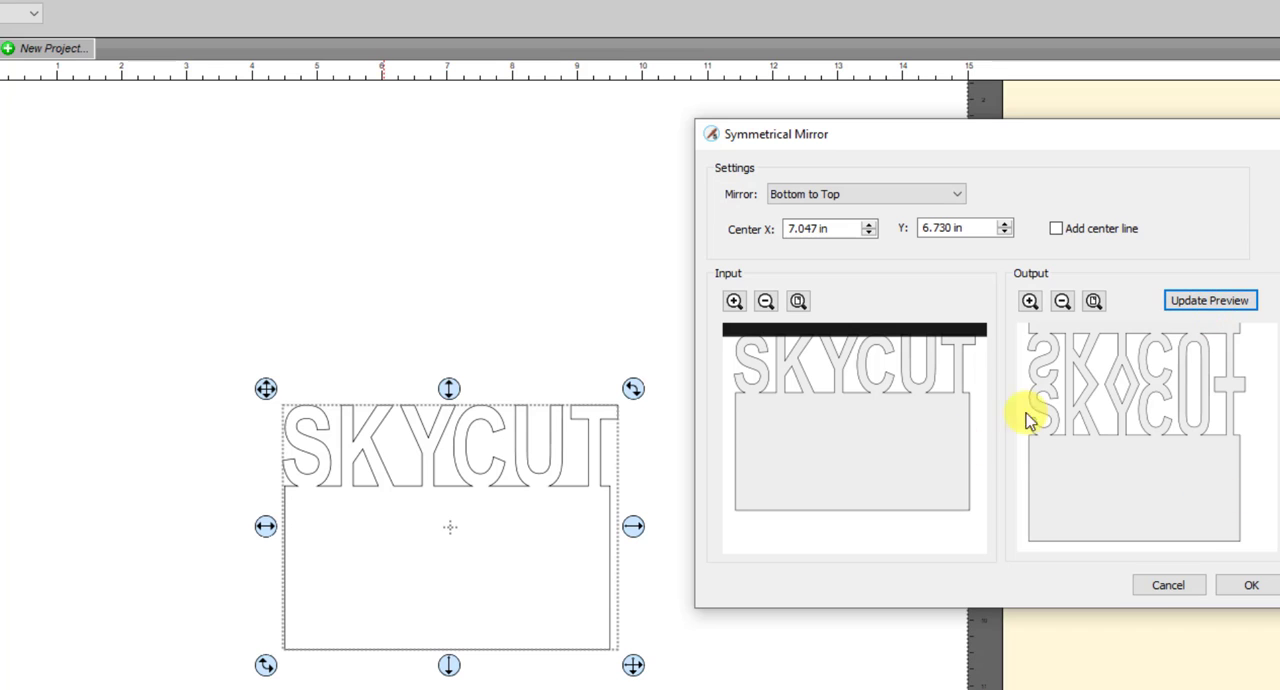
pyautogui.moveTo(1078, 430)
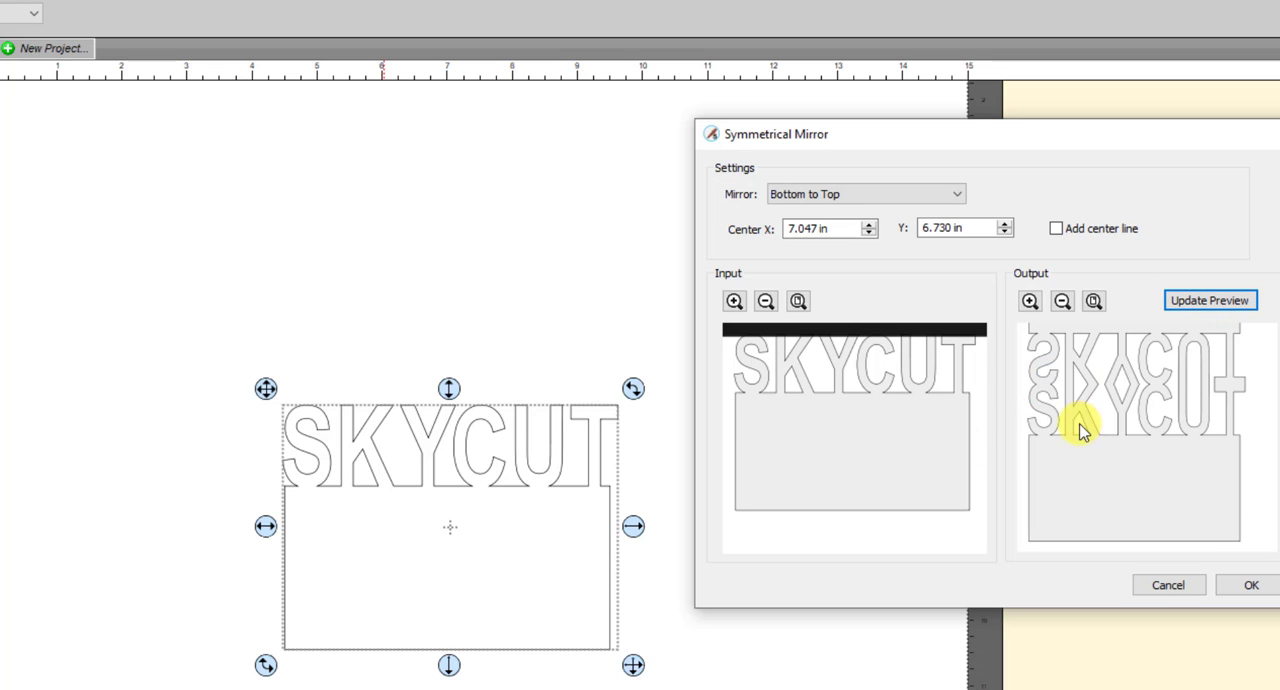
pyautogui.moveTo(1113, 358)
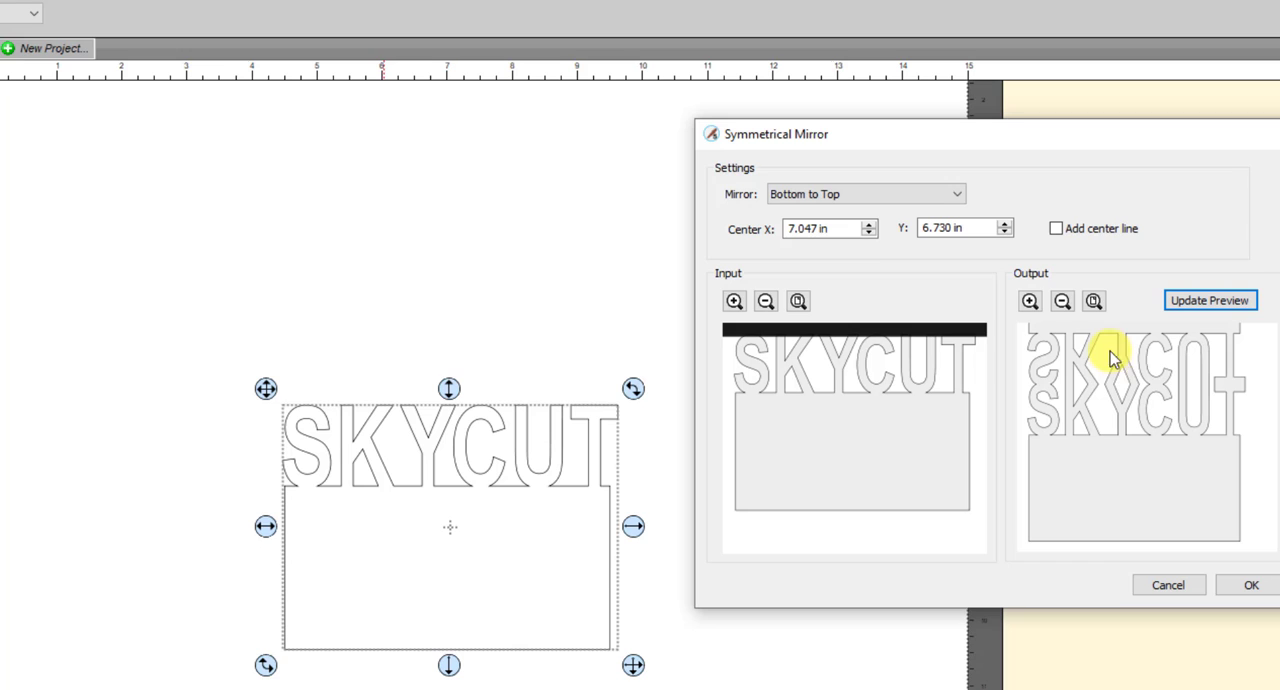
pyautogui.moveTo(1040, 388)
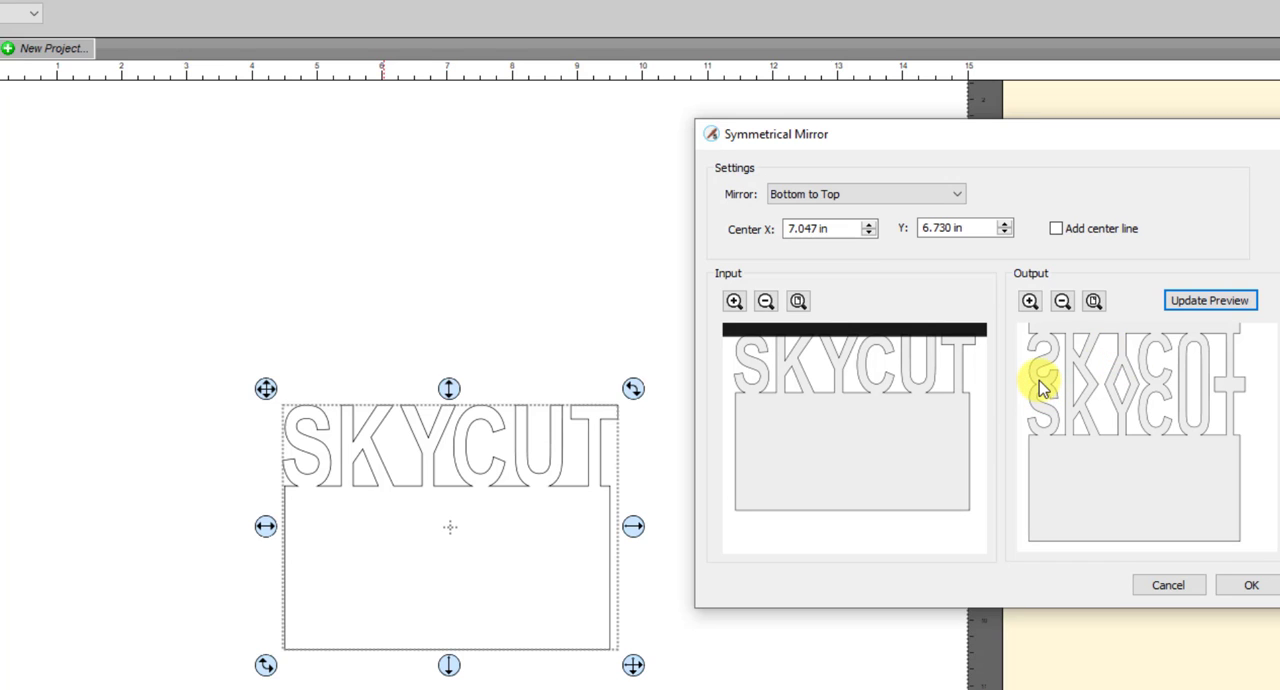
pyautogui.moveTo(1070, 413)
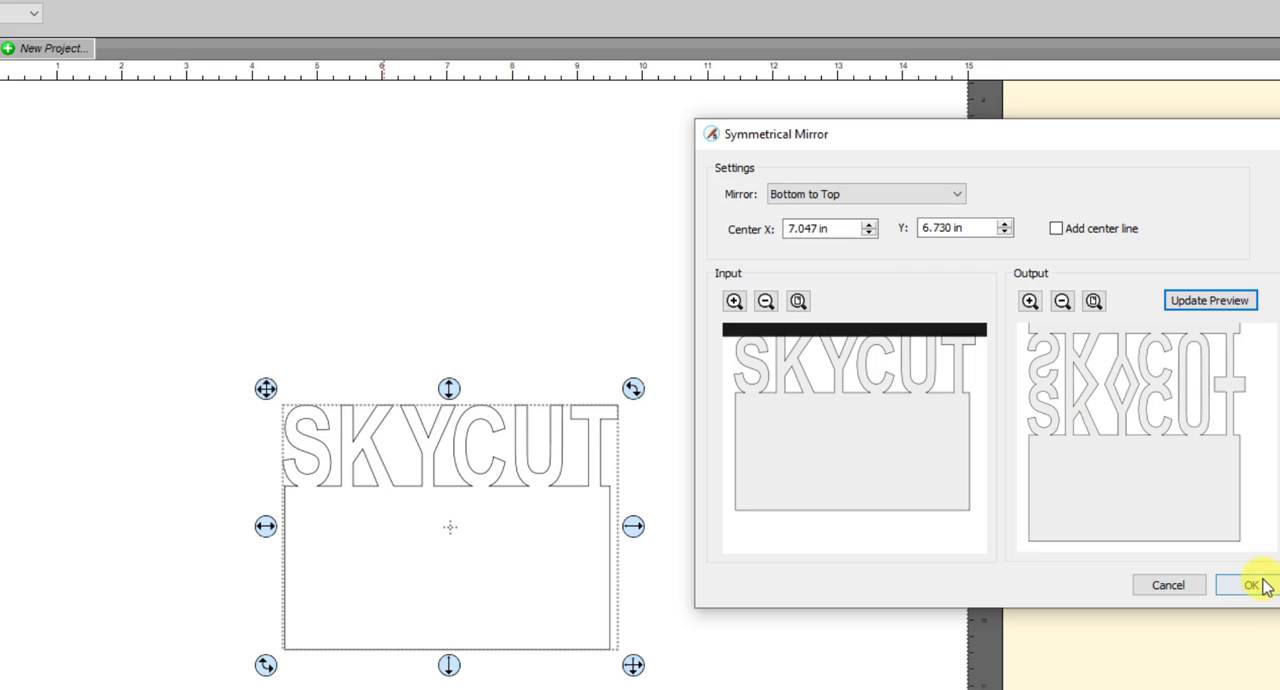
pyautogui.click(1247, 585)
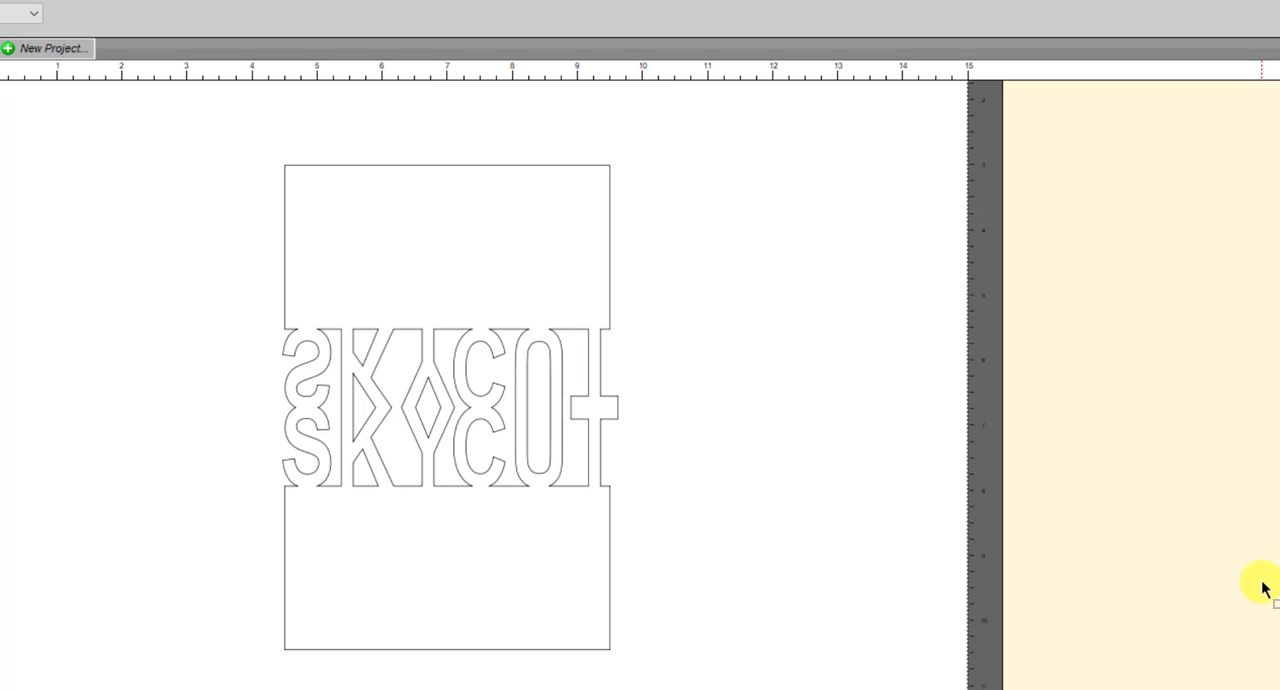
pyautogui.click(497, 290)
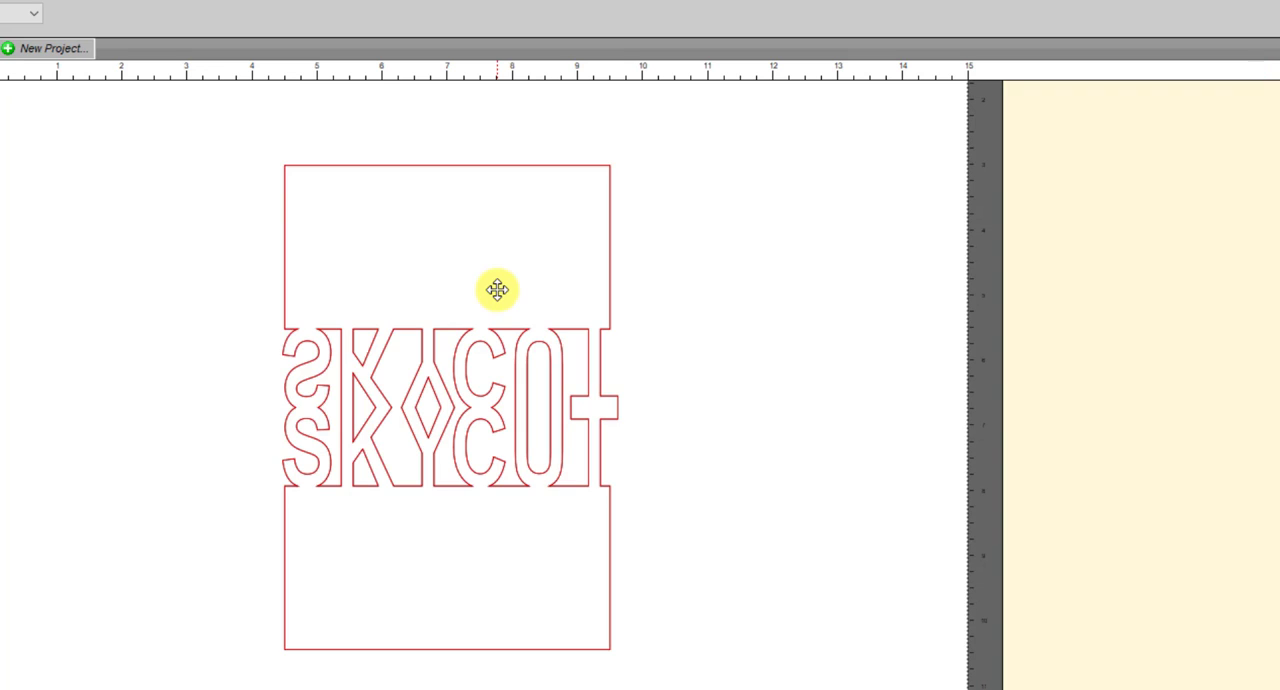
pyautogui.click(231, 400)
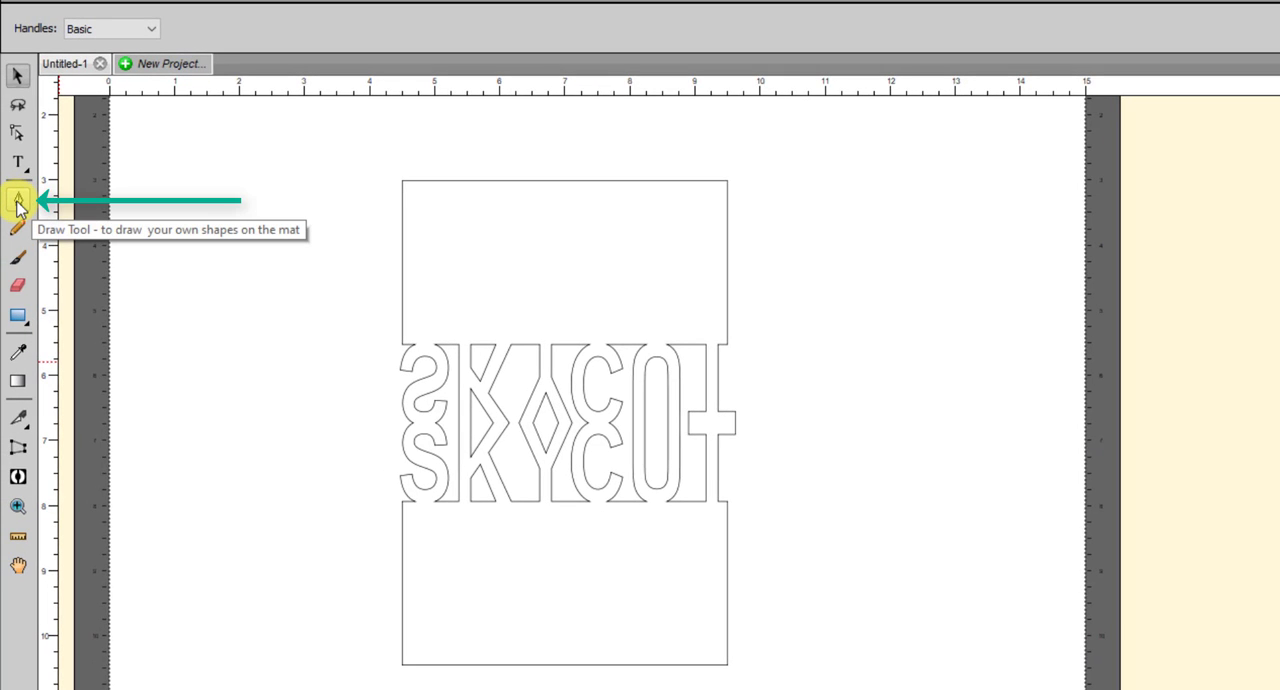
# - Draw a straight horizontal fold line from the card's left middle to its right edge
pyautogui.click(18, 200)
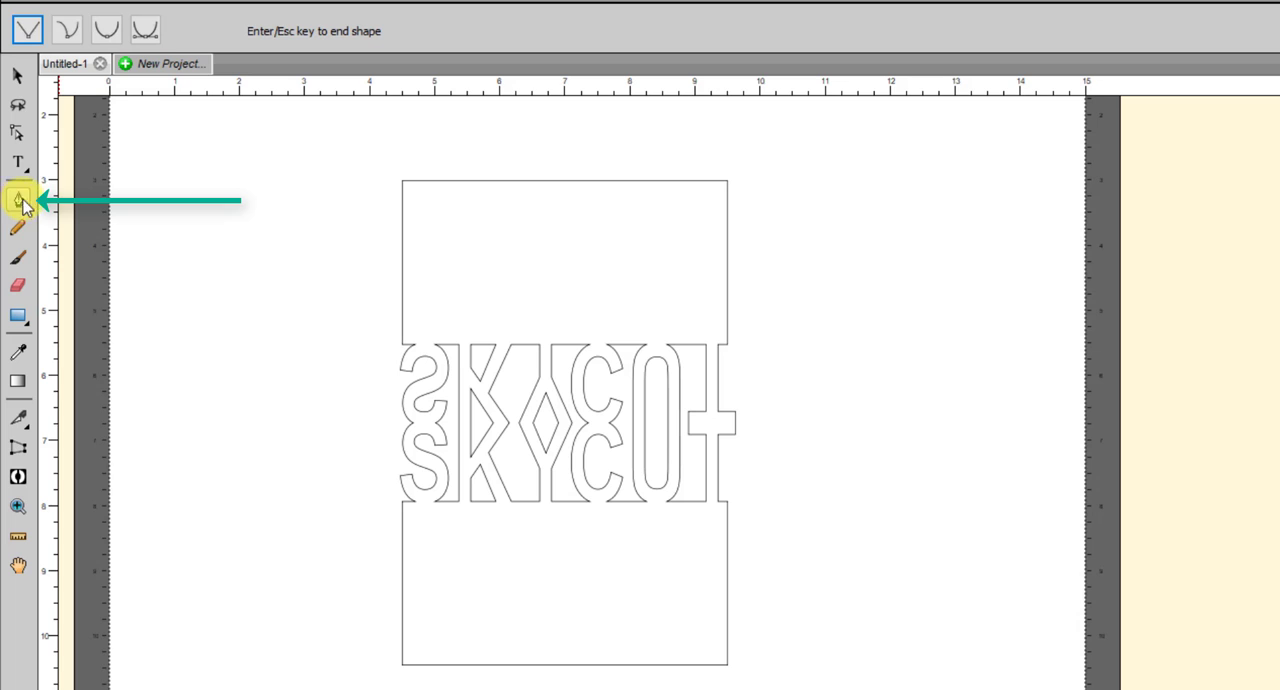
pyautogui.click(18, 200)
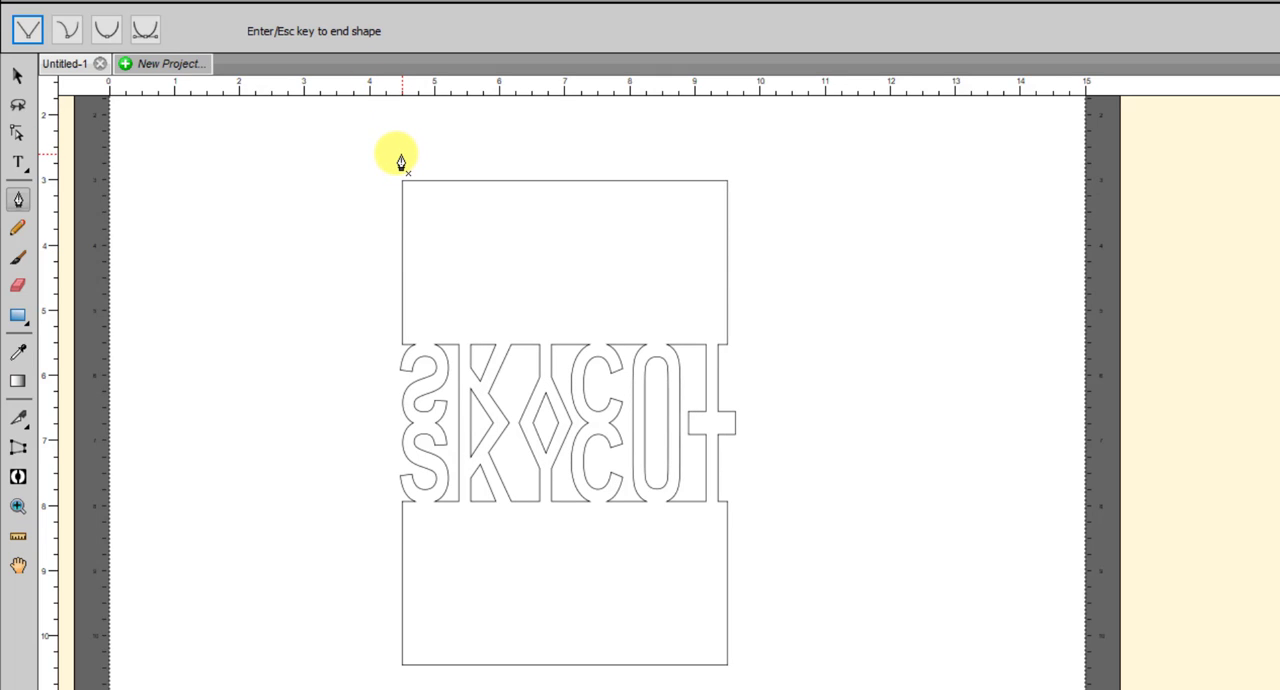
pyautogui.moveTo(365, 434)
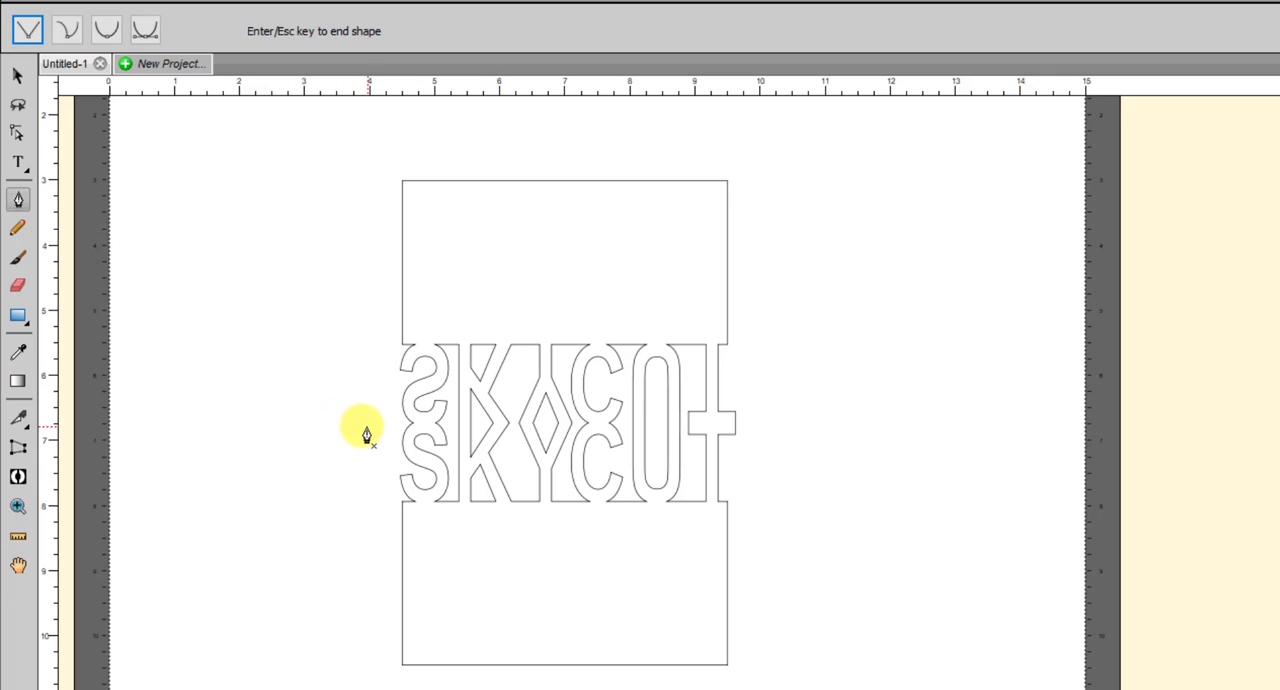
pyautogui.moveTo(382, 428)
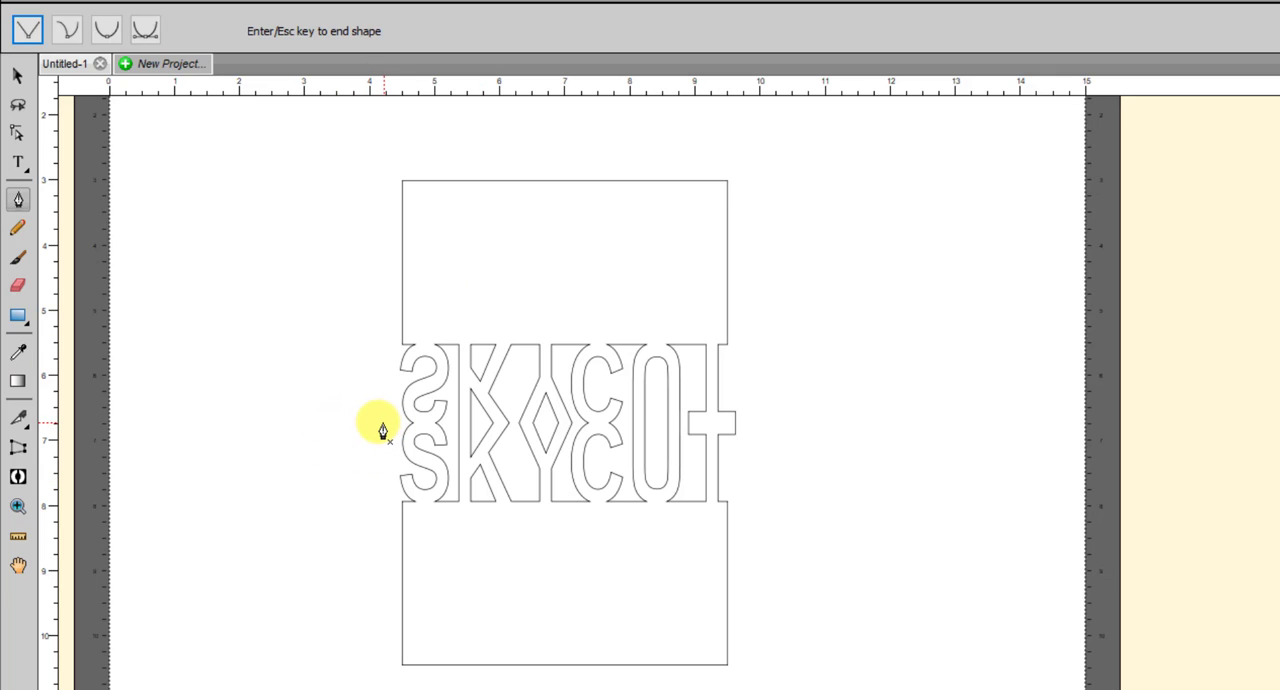
pyautogui.moveTo(416, 433)
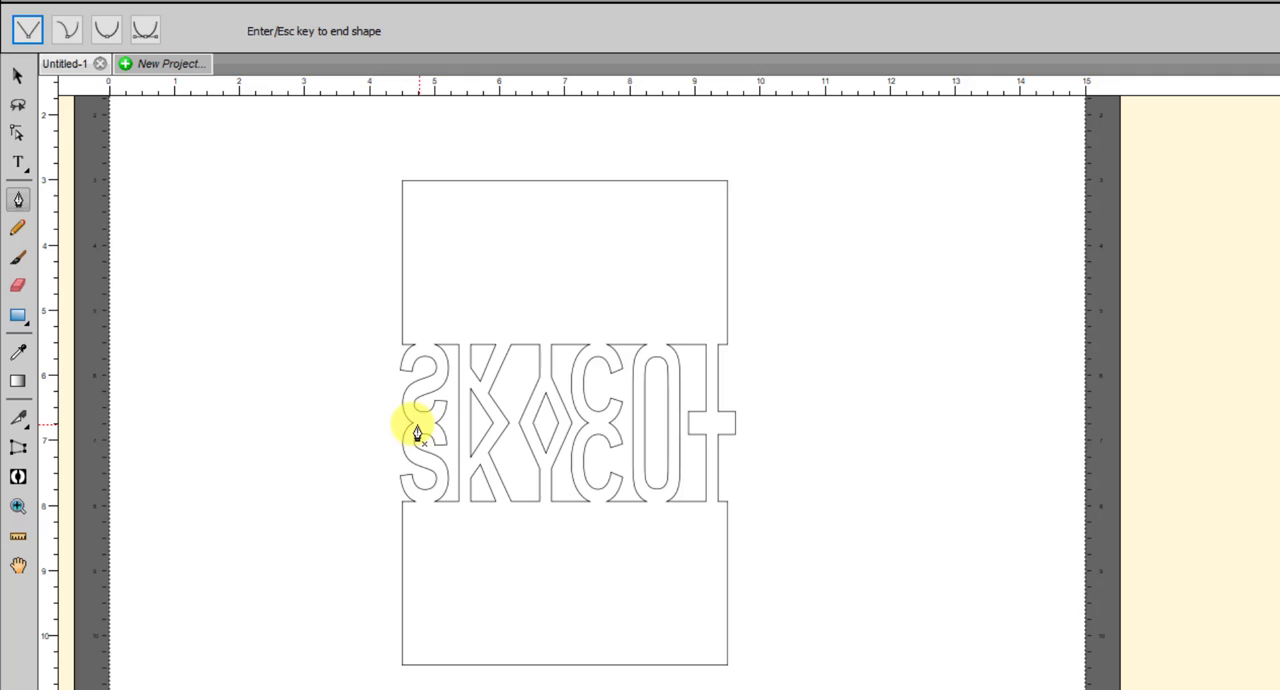
pyautogui.moveTo(383, 405)
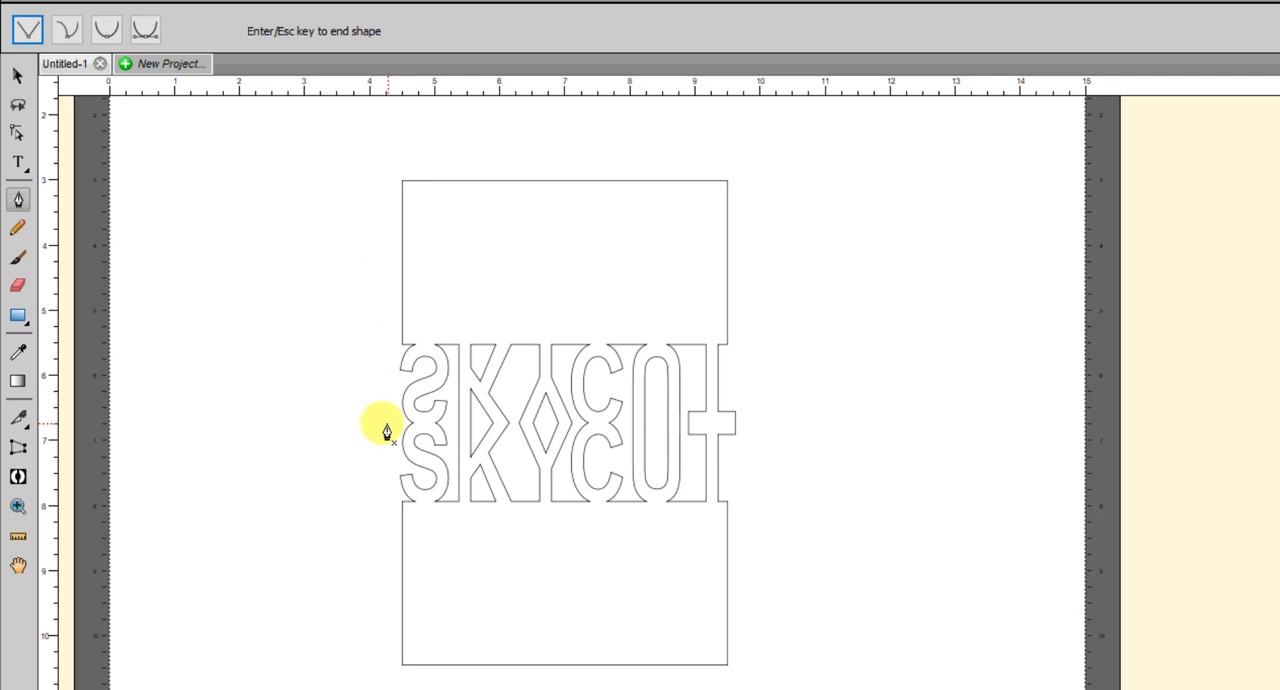
pyautogui.moveTo(395, 405)
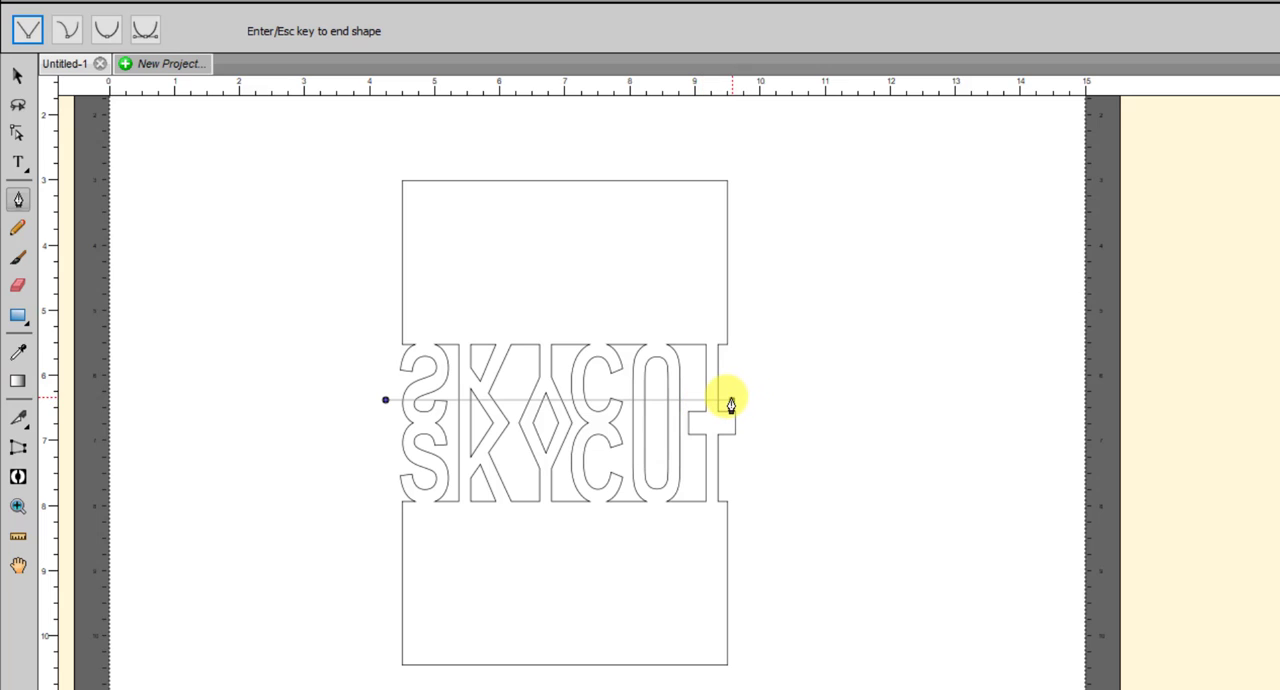
pyautogui.click(730, 400)
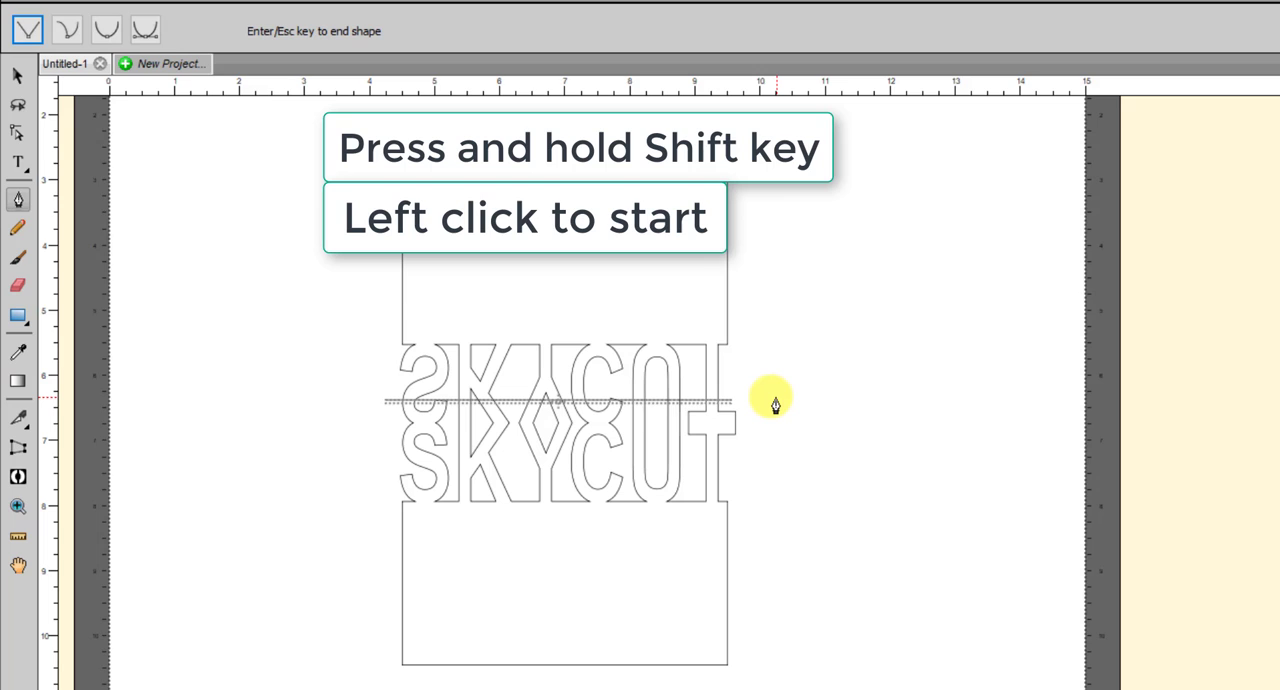
pyautogui.click(775, 403)
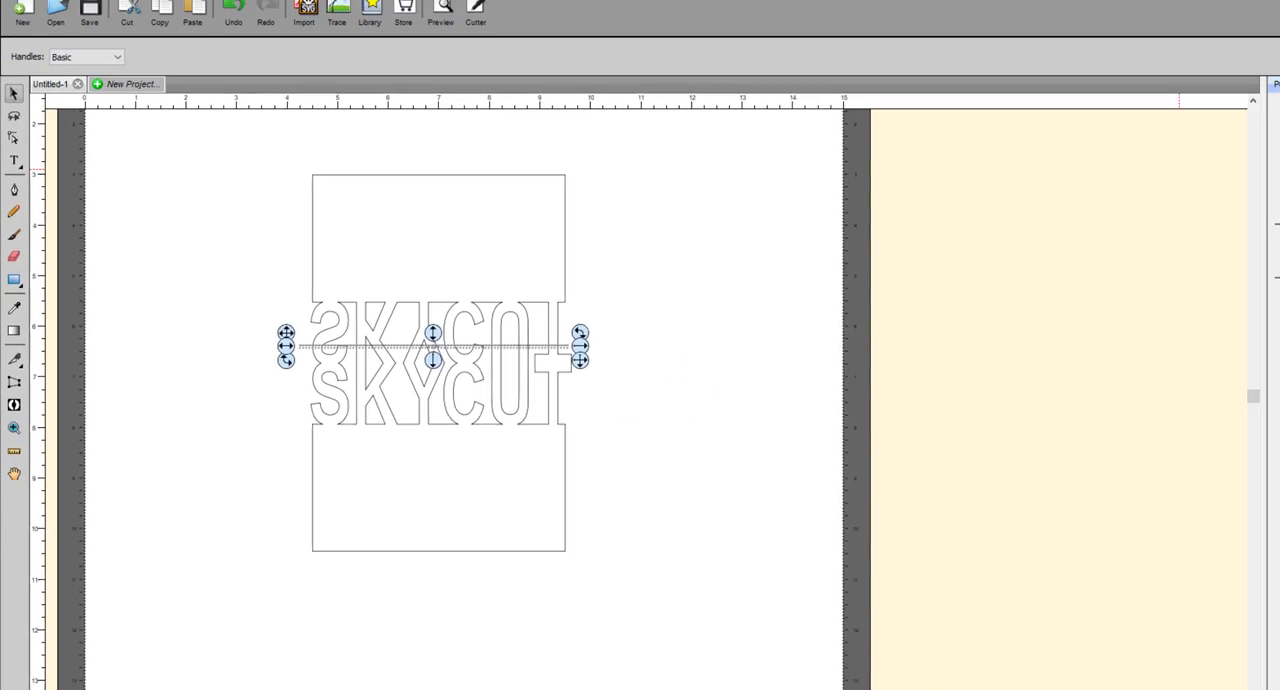
# - Give the fold line a dashed stroke style in the Fill & Stroke settings
pyautogui.click(1263, 178)
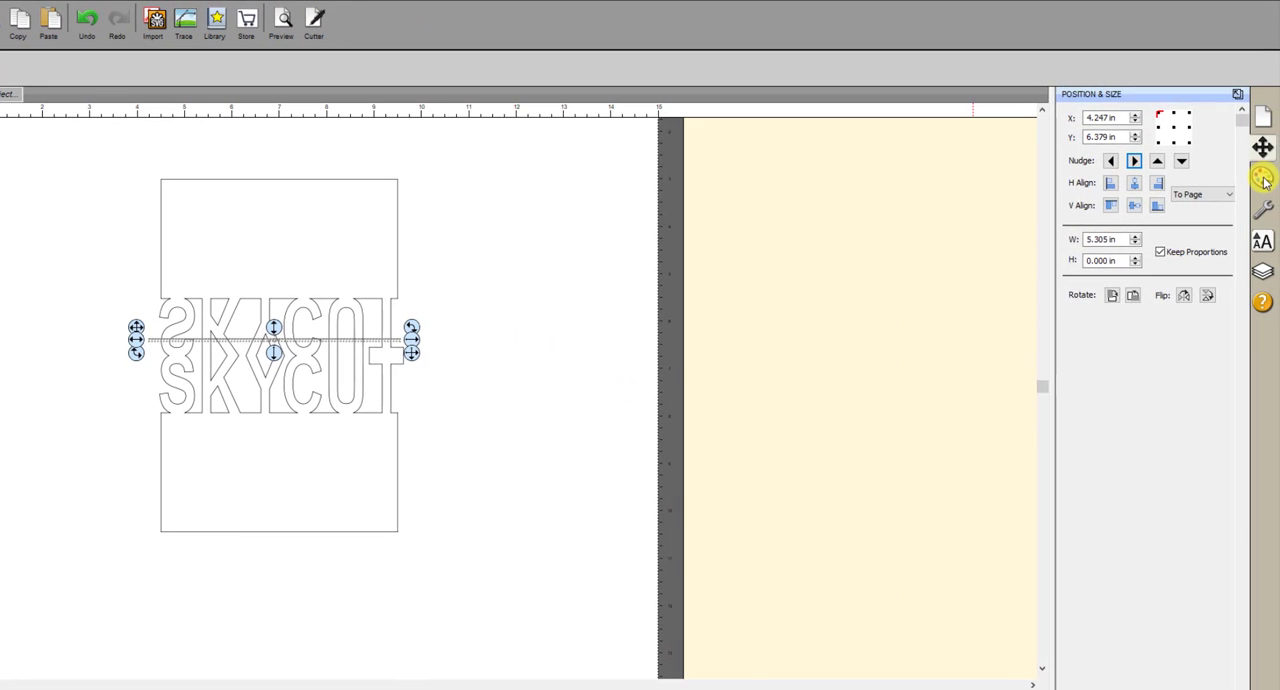
pyautogui.click(1262, 177)
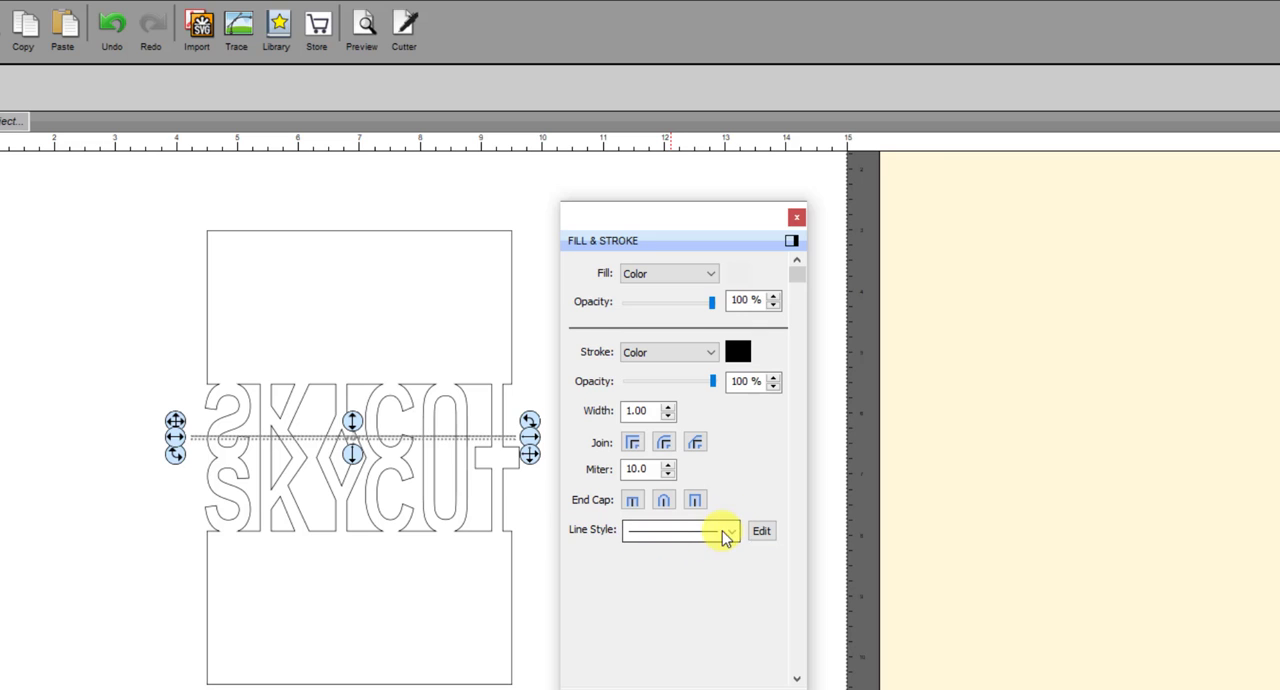
pyautogui.click(729, 530)
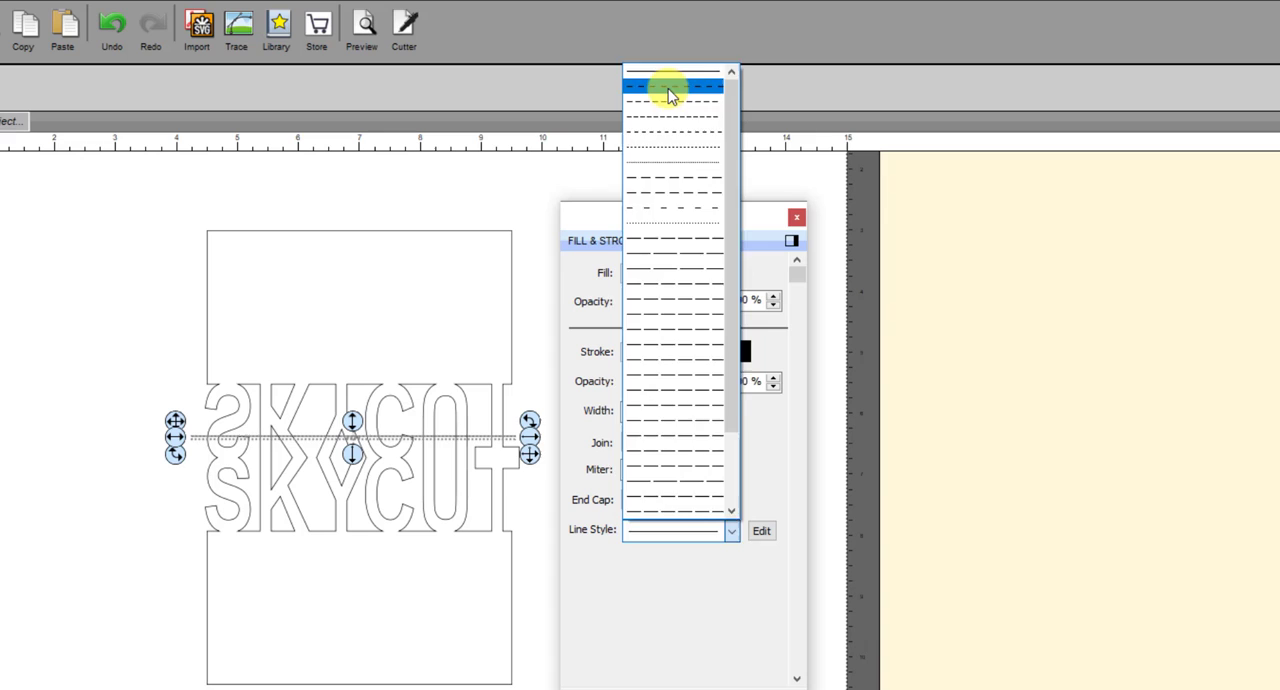
pyautogui.click(673, 95)
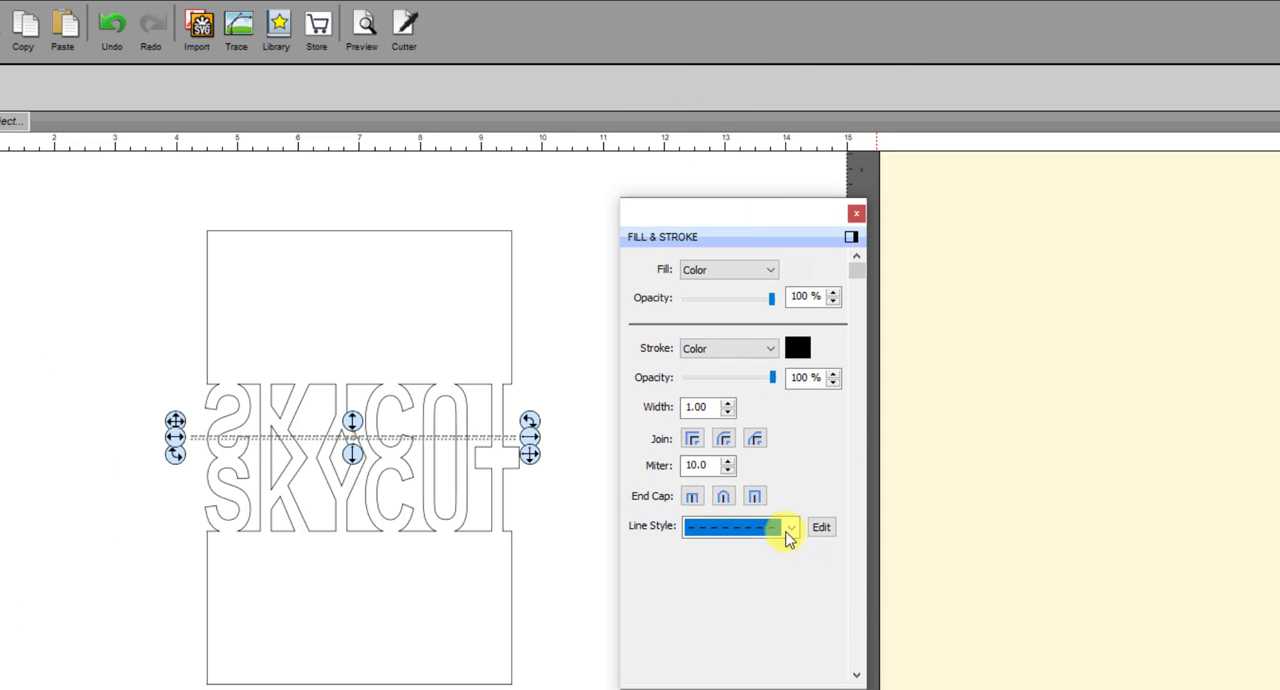
pyautogui.click(791, 527)
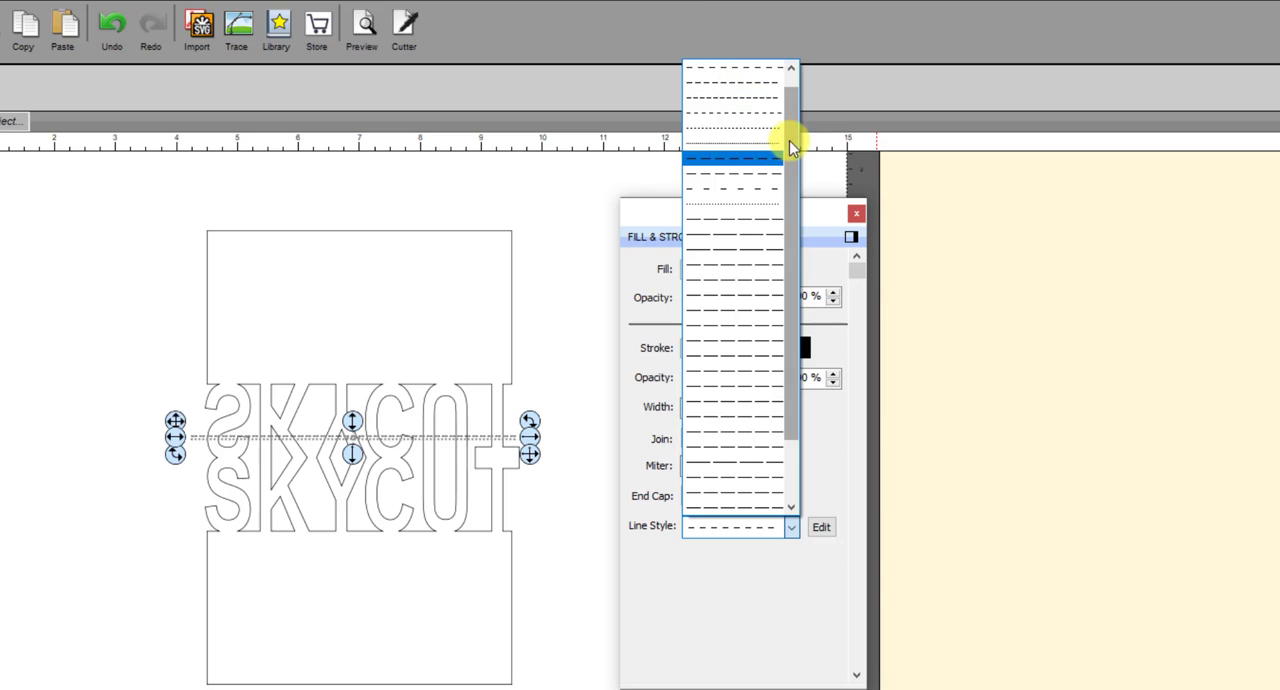
pyautogui.click(733, 155)
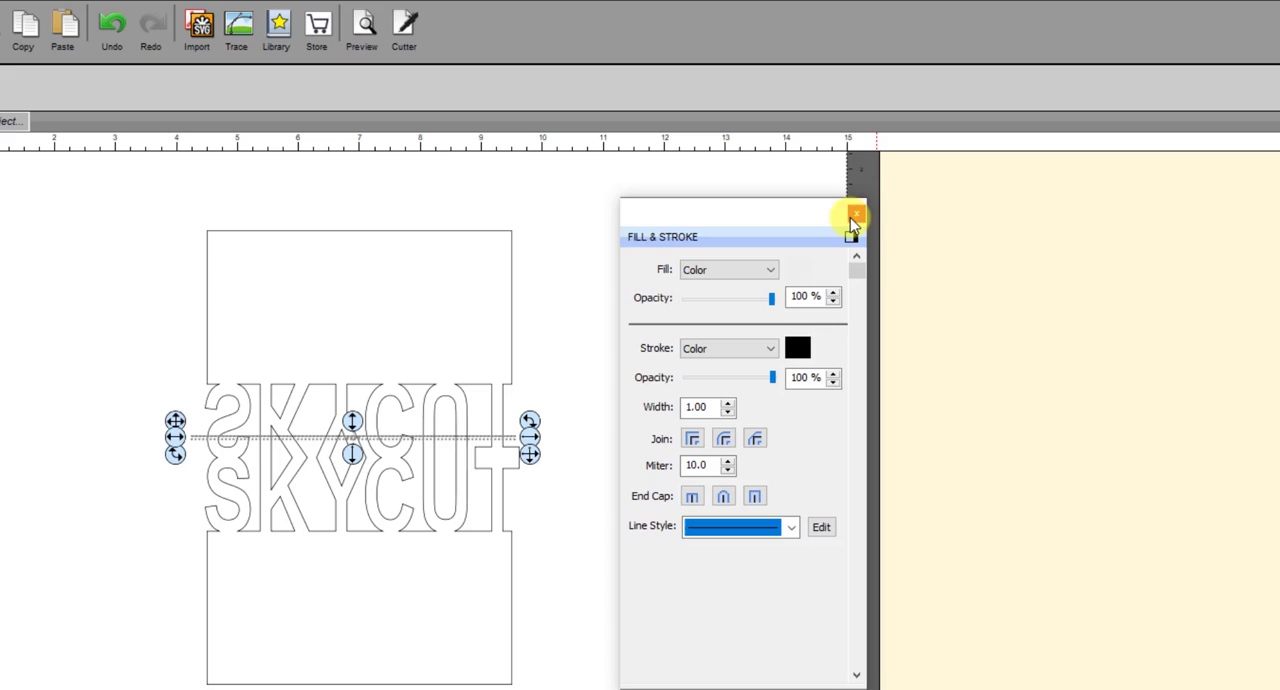
pyautogui.click(855, 216)
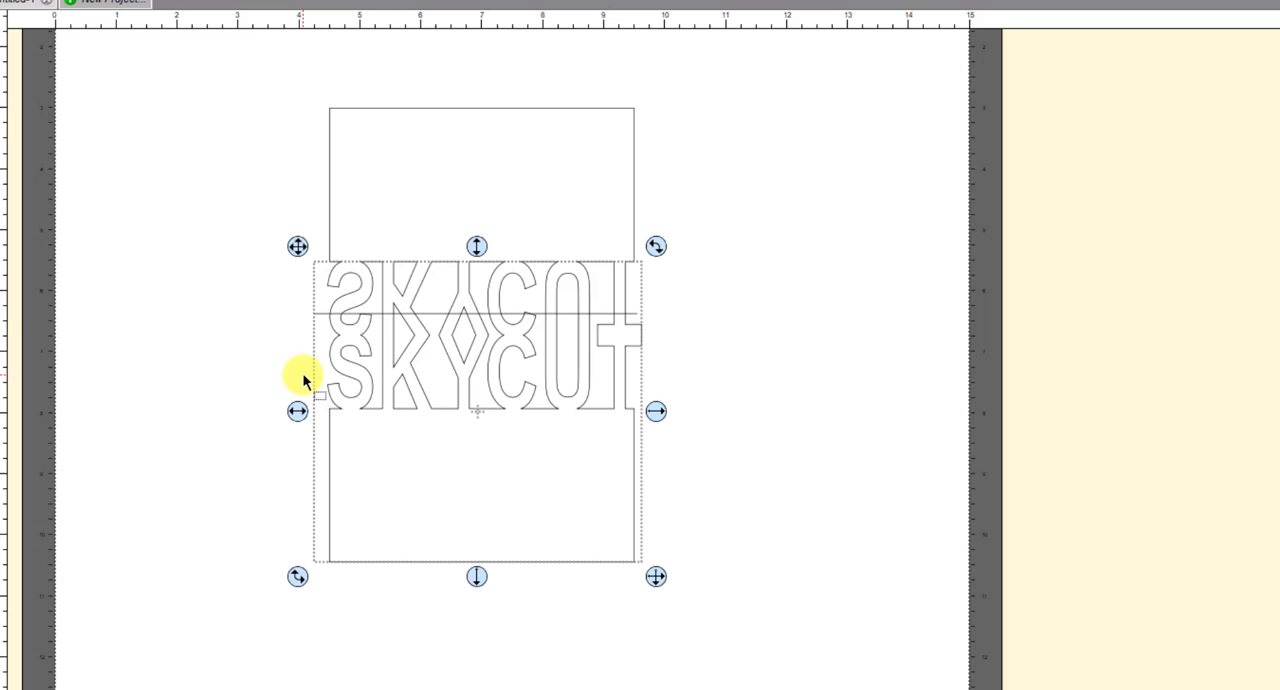
pyautogui.moveTo(738, 362)
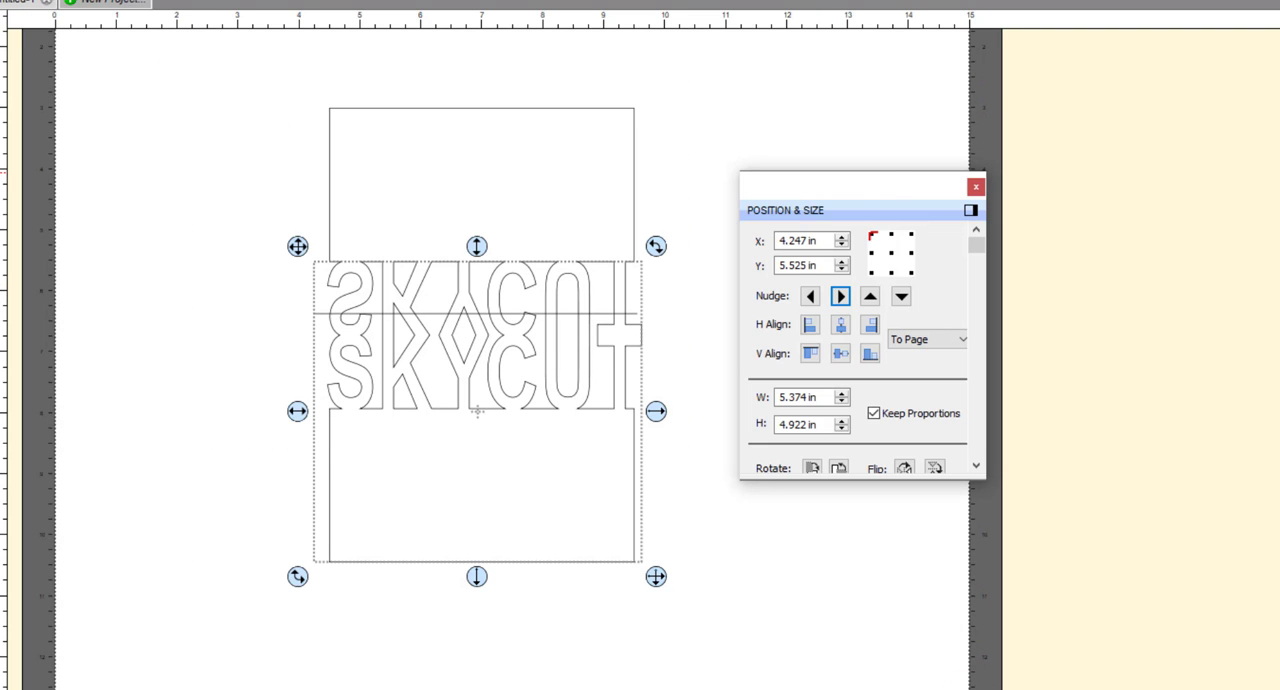
# - Move the Position & Size panel aside and align the card to the page's horizontal middle
pyautogui.moveTo(855, 210); pyautogui.dragTo(855, 121)
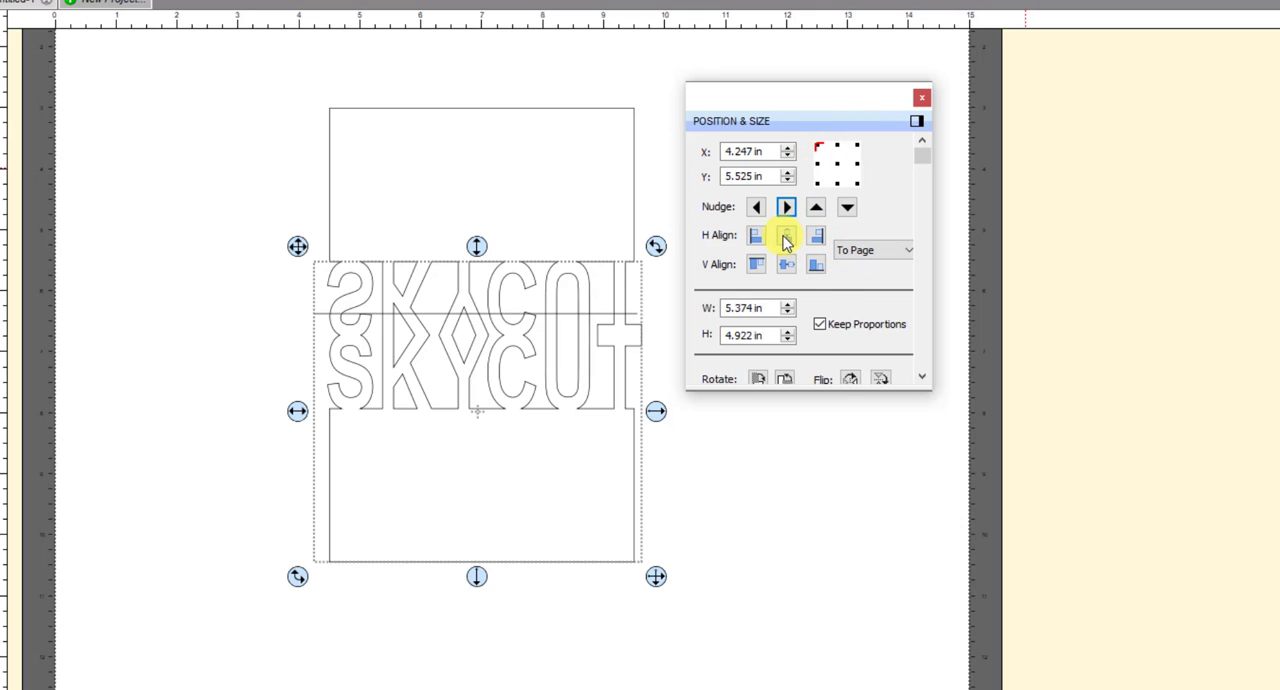
pyautogui.moveTo(786, 235)
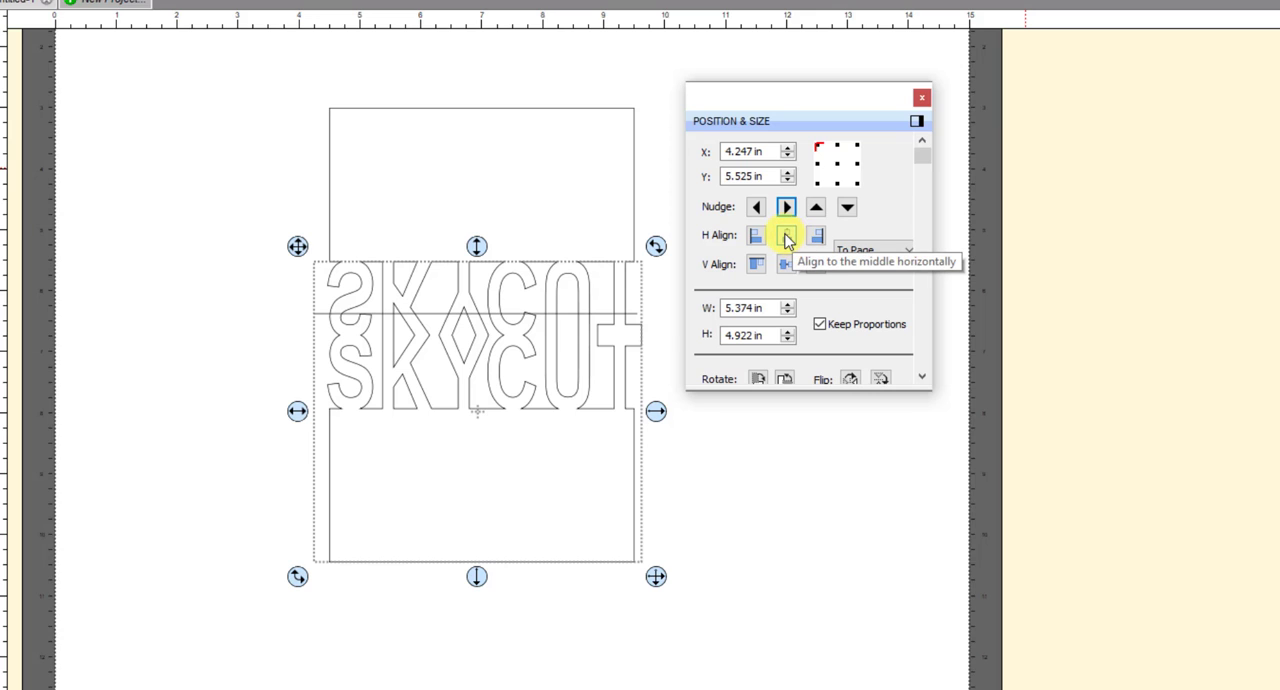
pyautogui.click(786, 234)
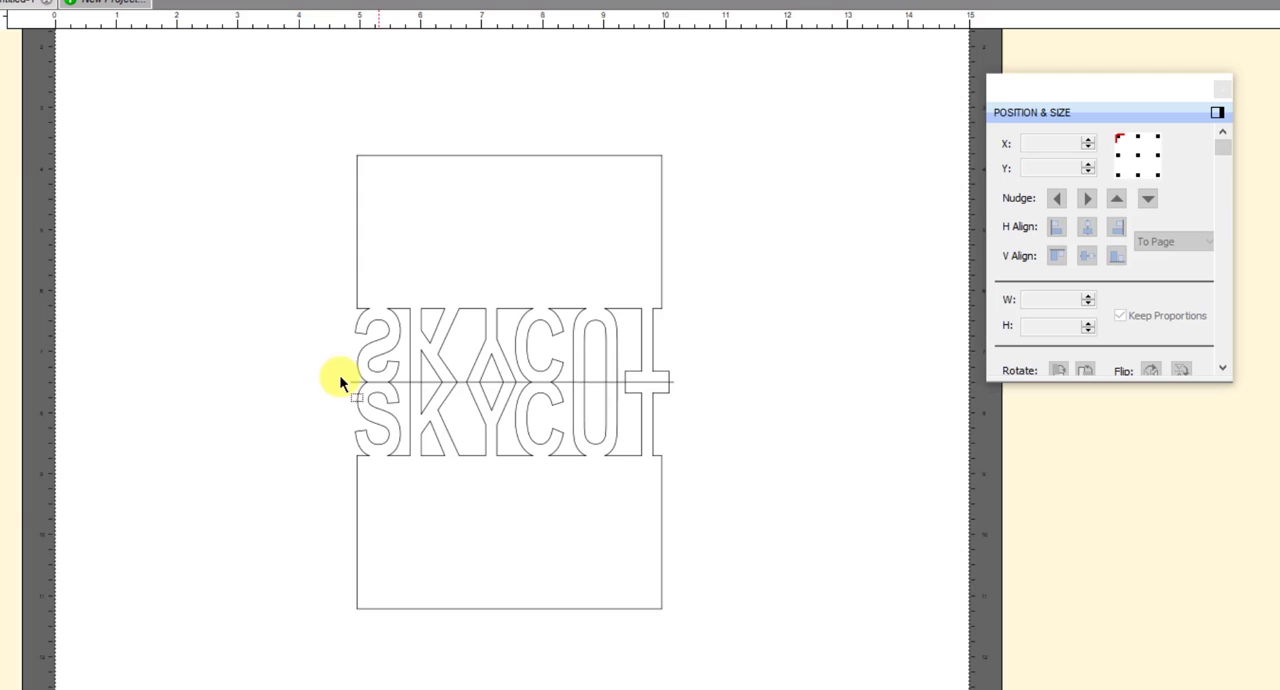
pyautogui.moveTo(285, 527)
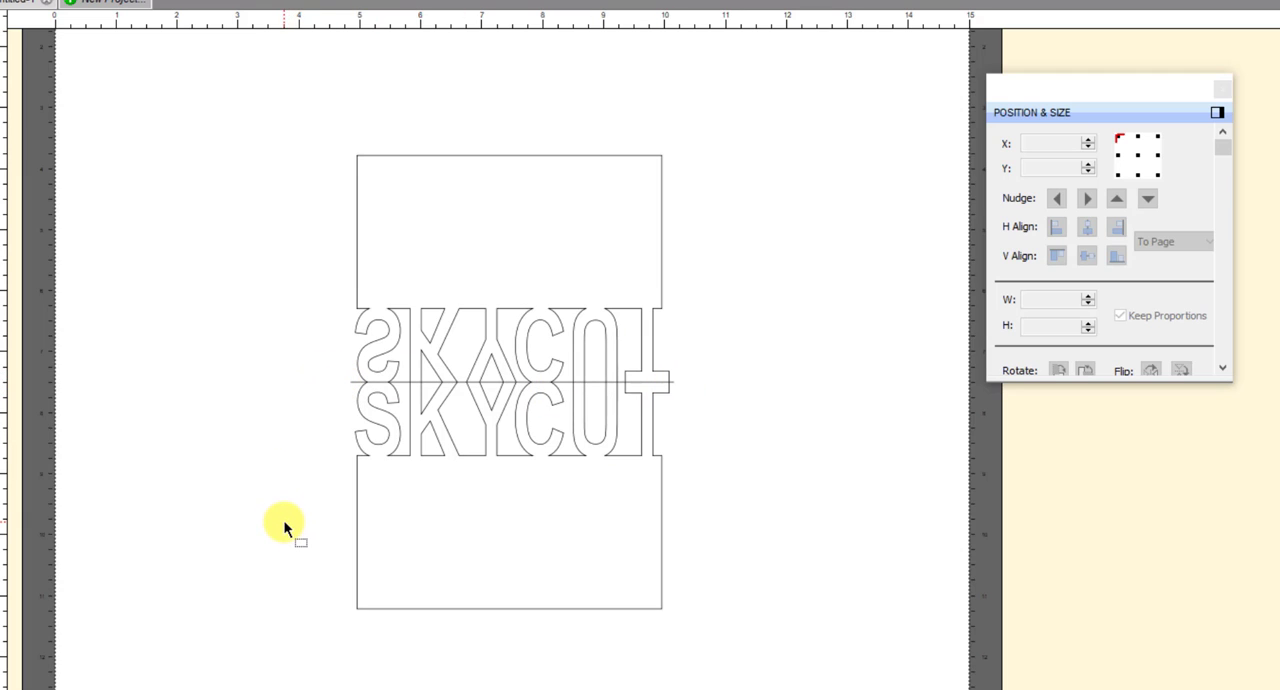
pyautogui.moveTo(283, 530)
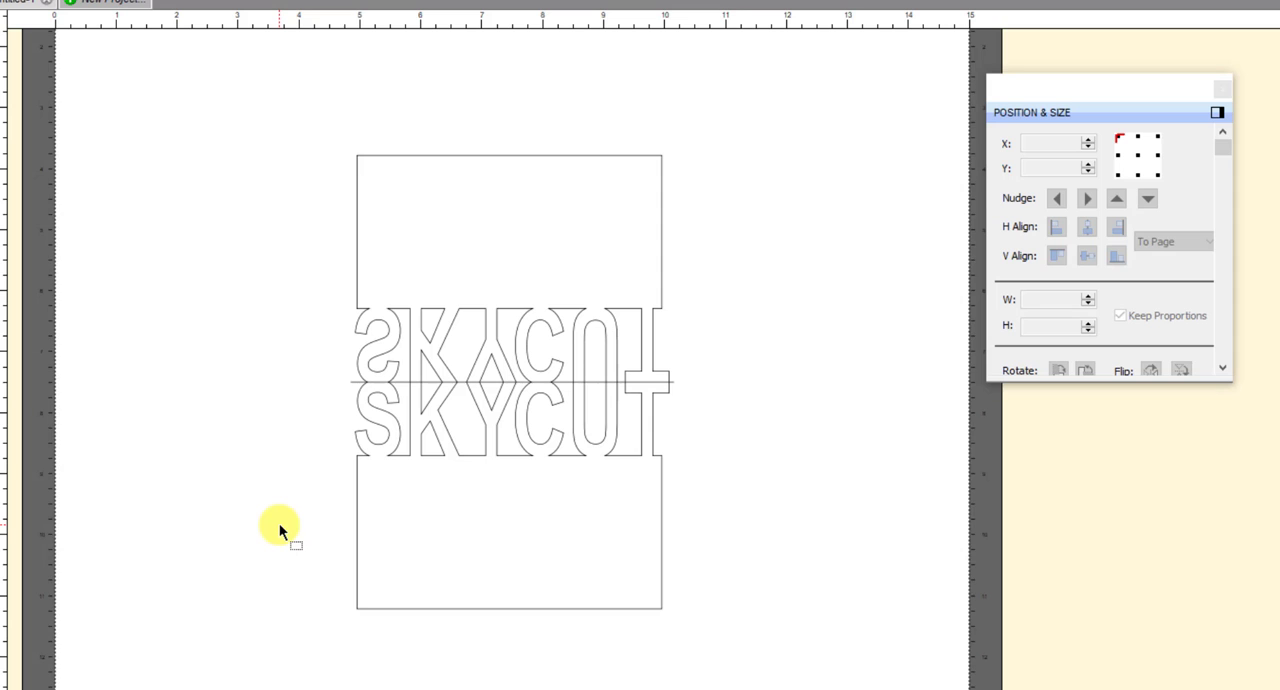
pyautogui.moveTo(297, 195)
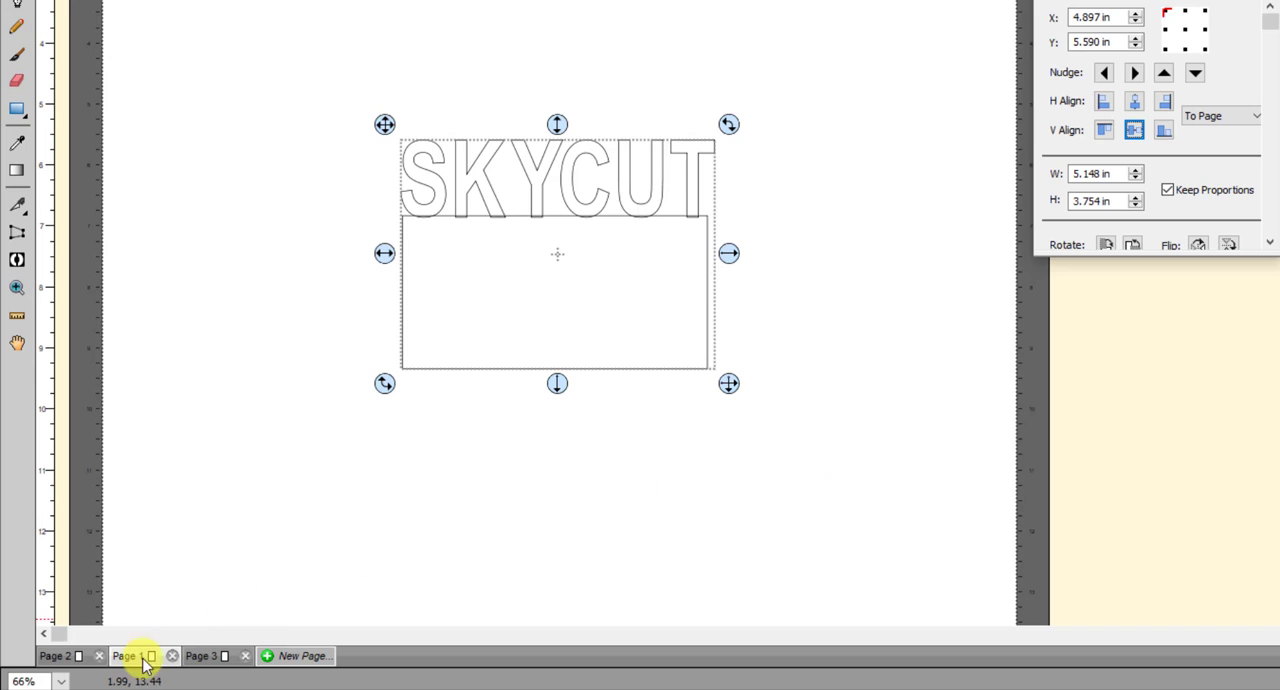
# - Copy the SKYCUT lettering and rectangle and paste a copy
pyautogui.press('ctrl+c')
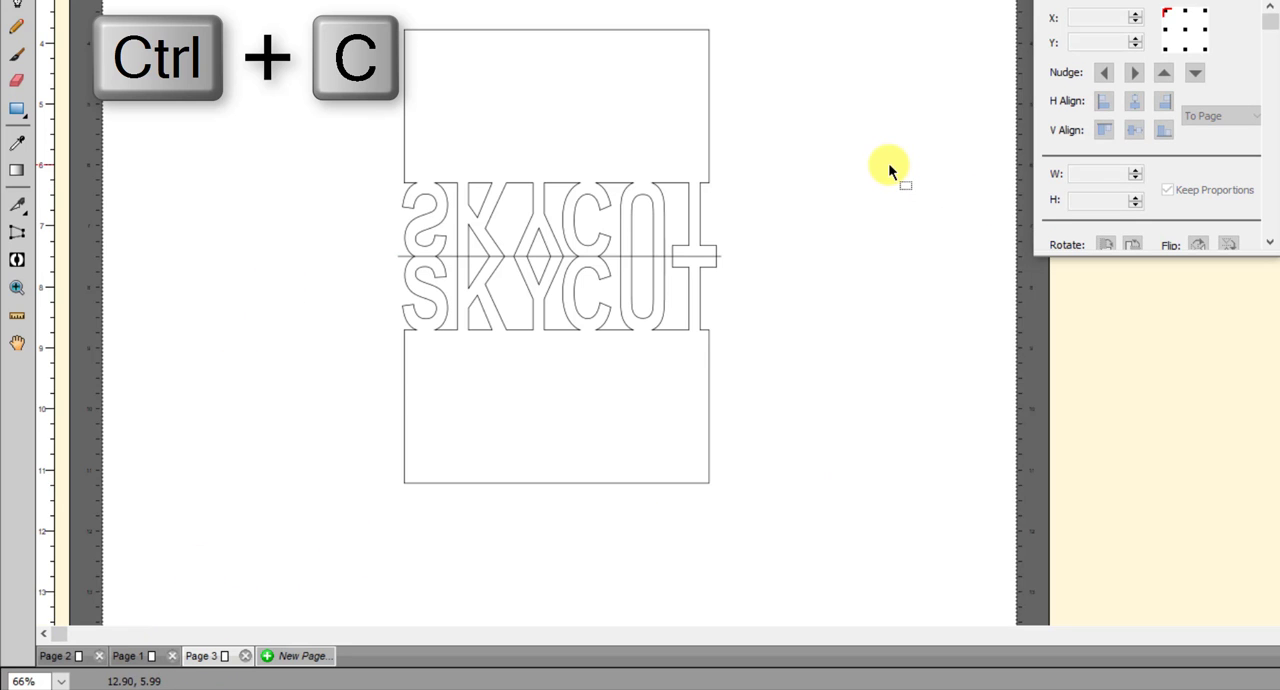
pyautogui.press('ctrl+v')
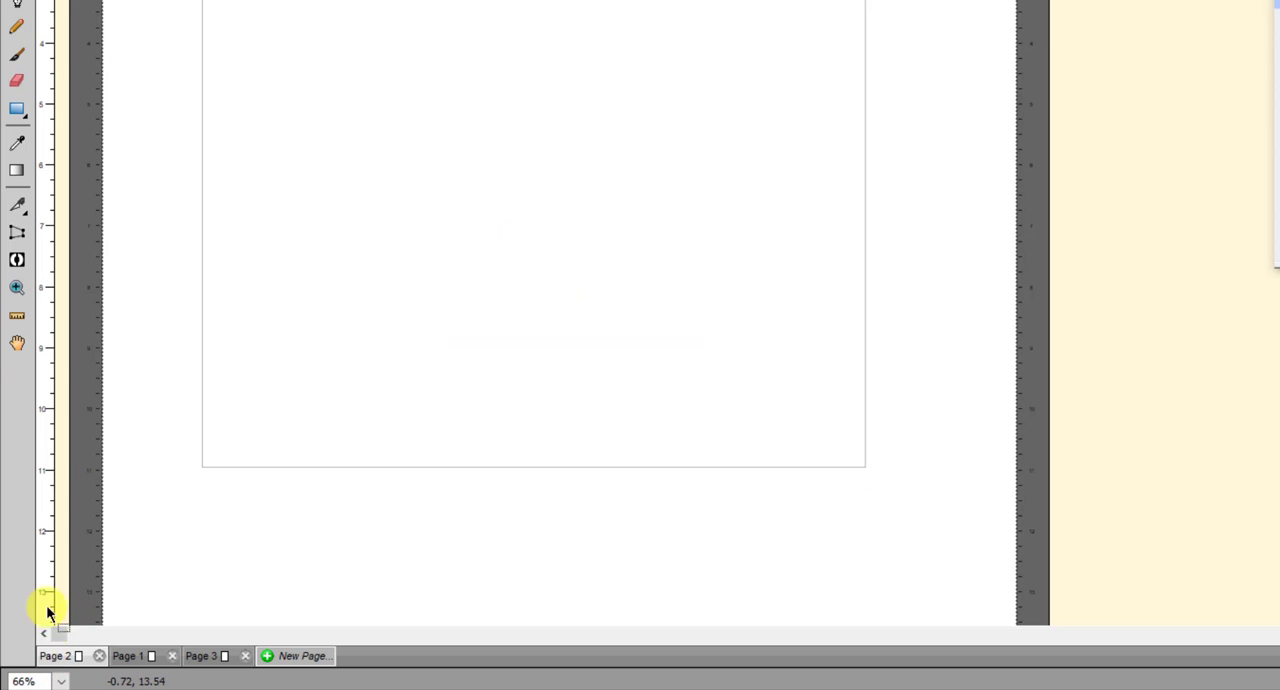
pyautogui.scroll(3)
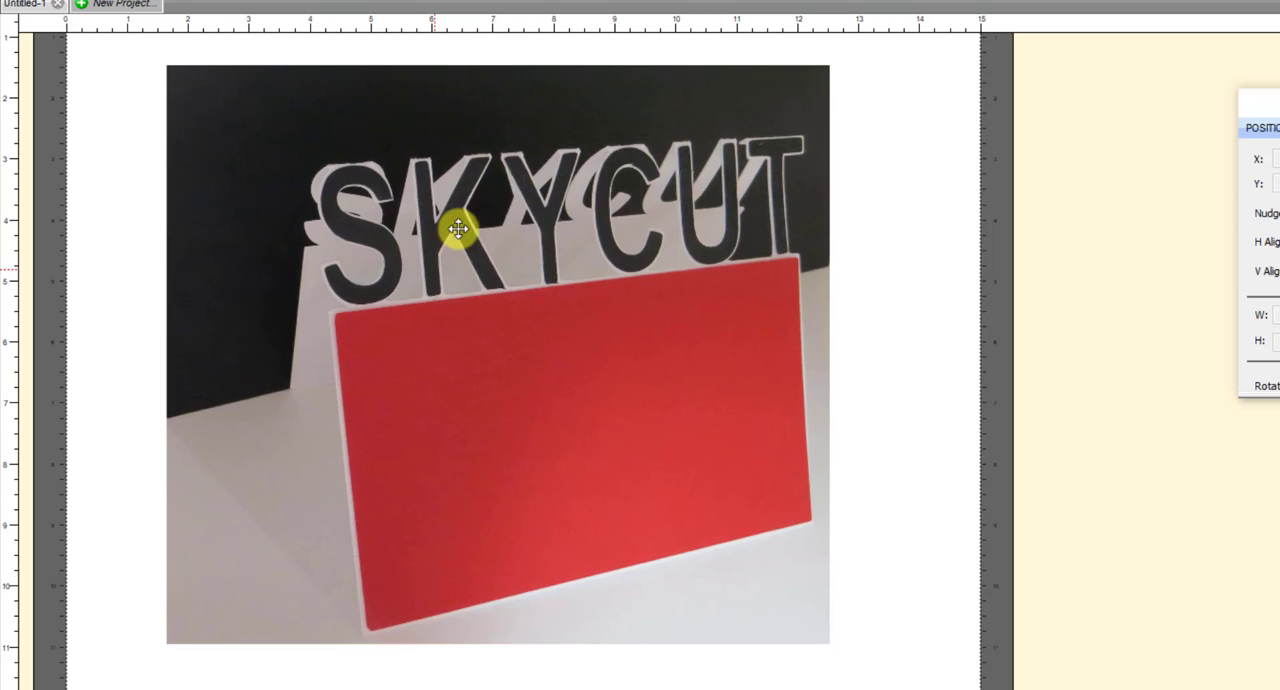
pyautogui.moveTo(393, 308)
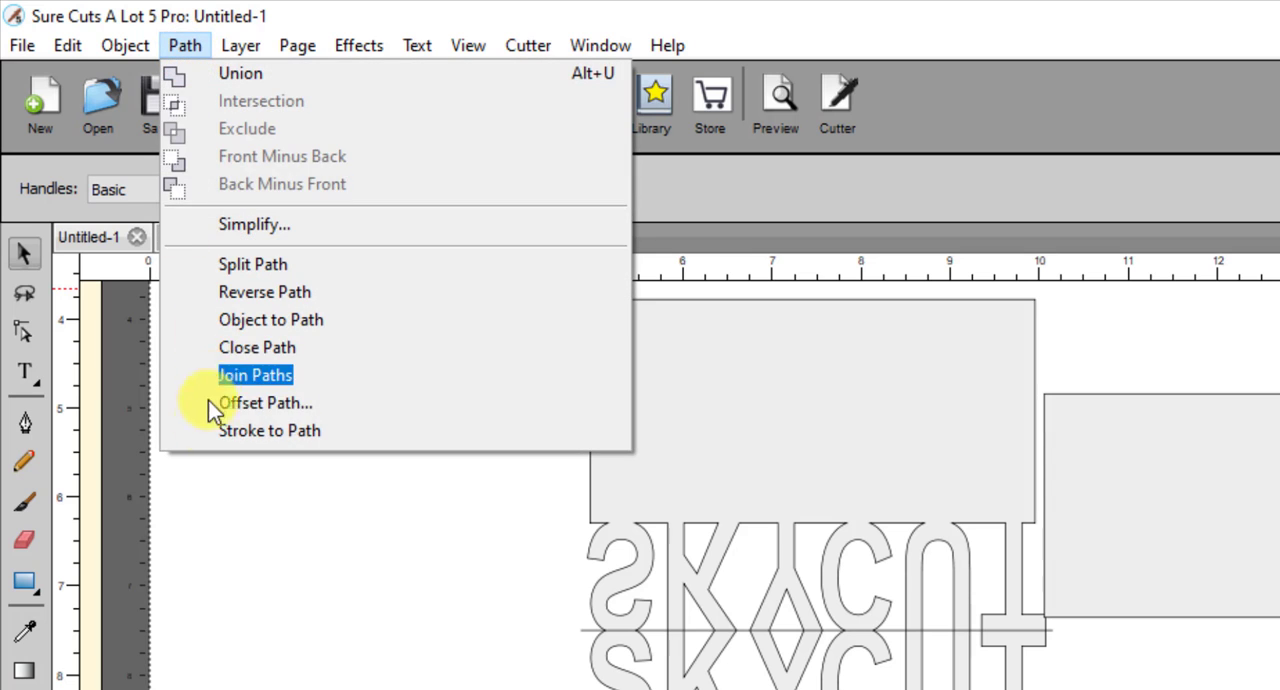
# - Apply a regular 0.020 in inset offset path to the SKYCUT lettering, then deselect
pyautogui.click(267, 402)
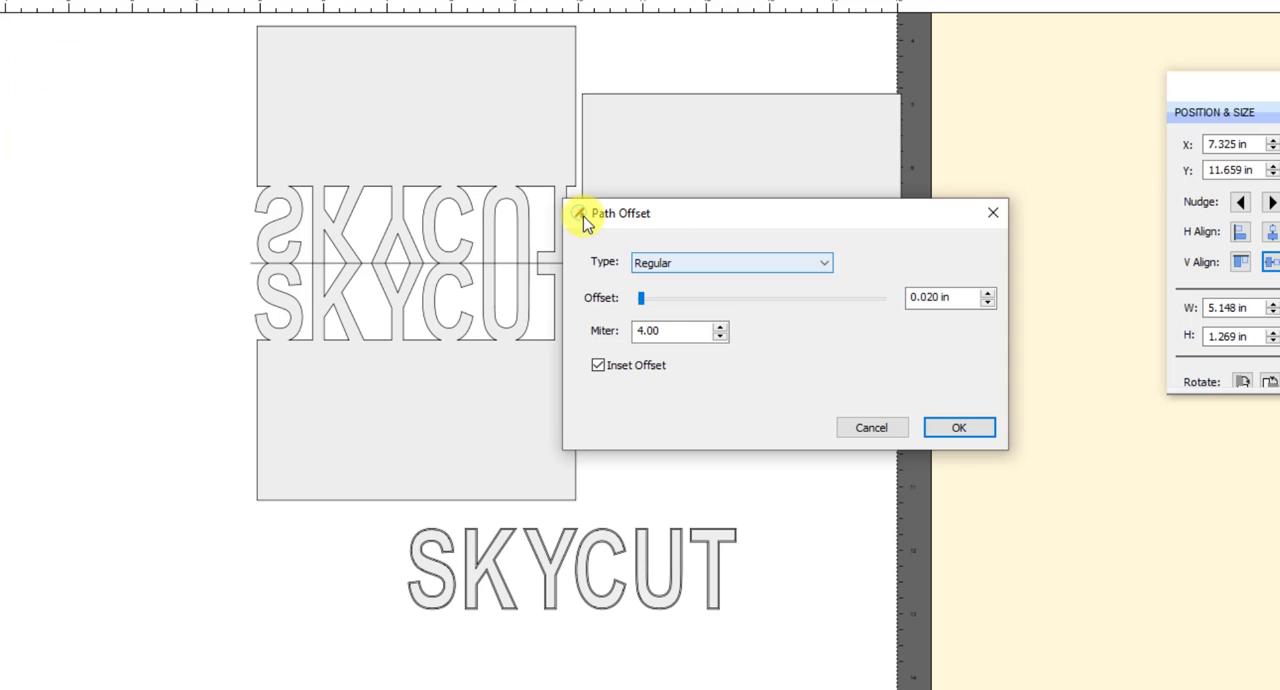
pyautogui.moveTo(515, 575)
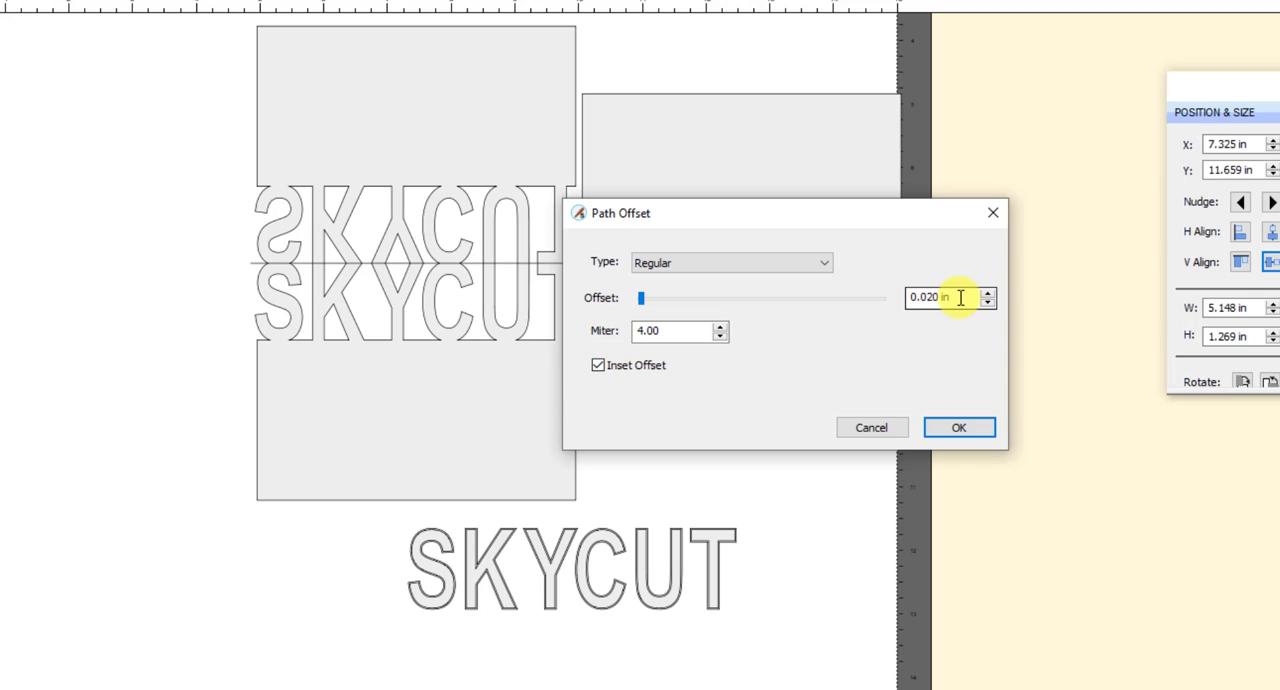
pyautogui.moveTo(958, 337)
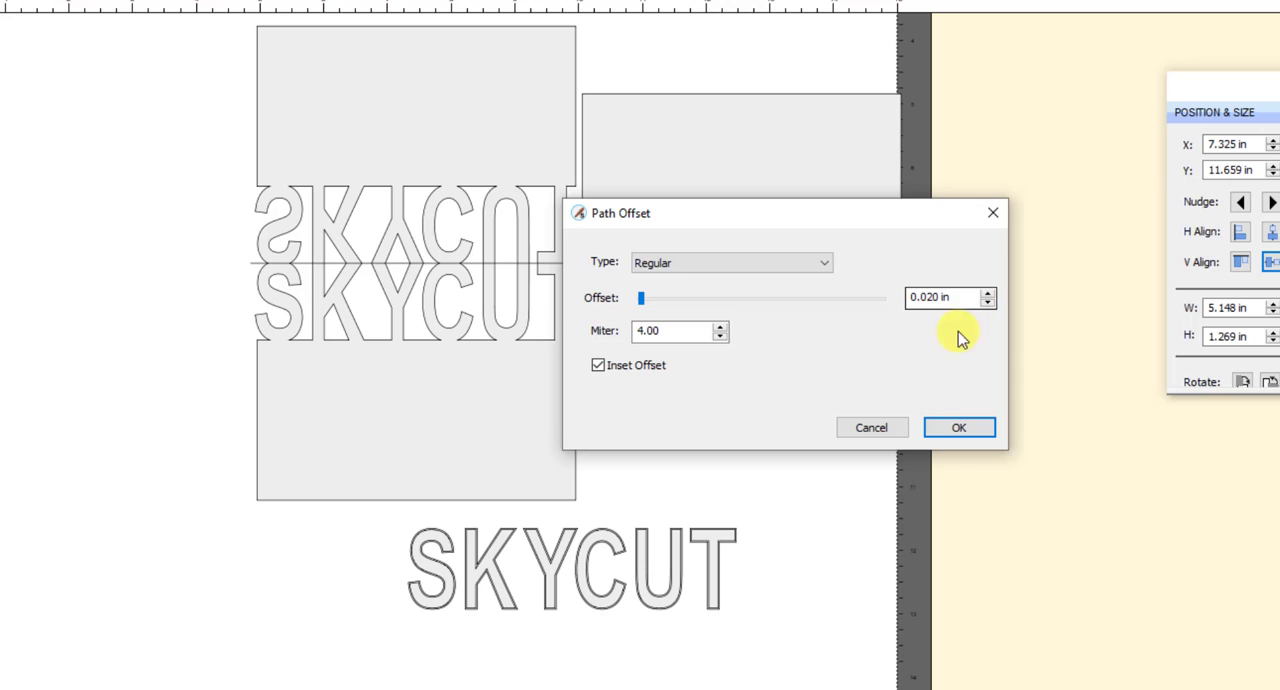
pyautogui.click(957, 427)
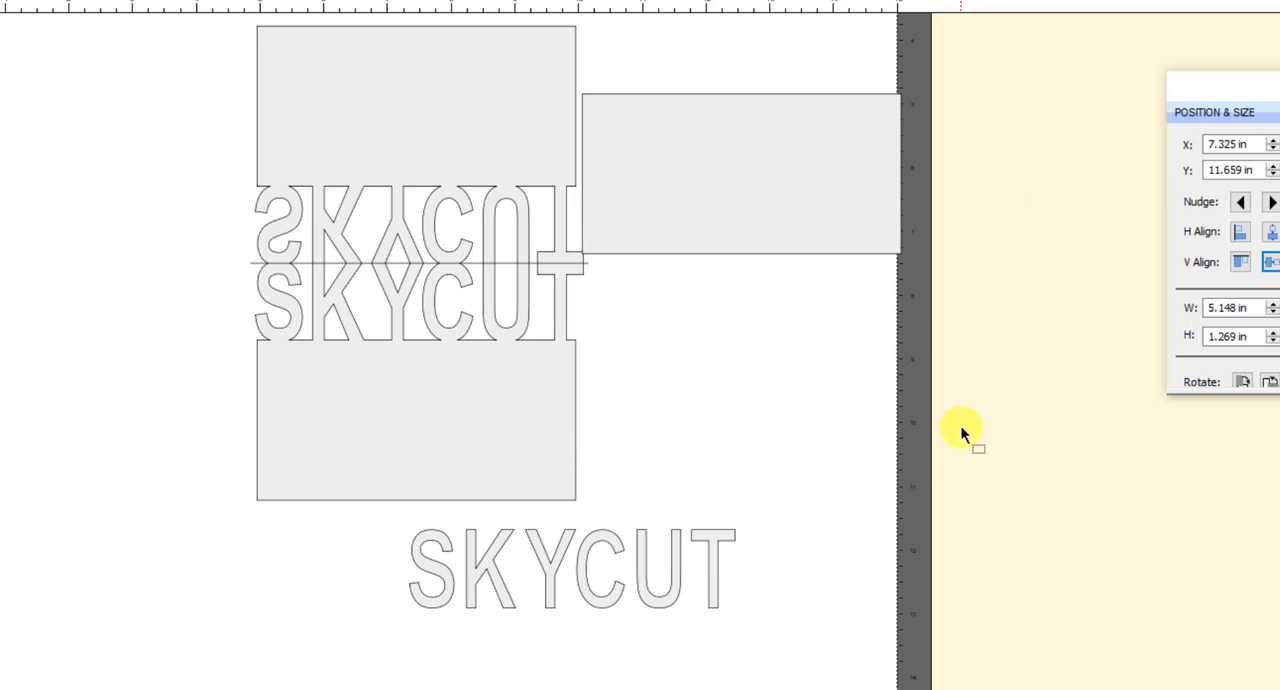
pyautogui.click(570, 568)
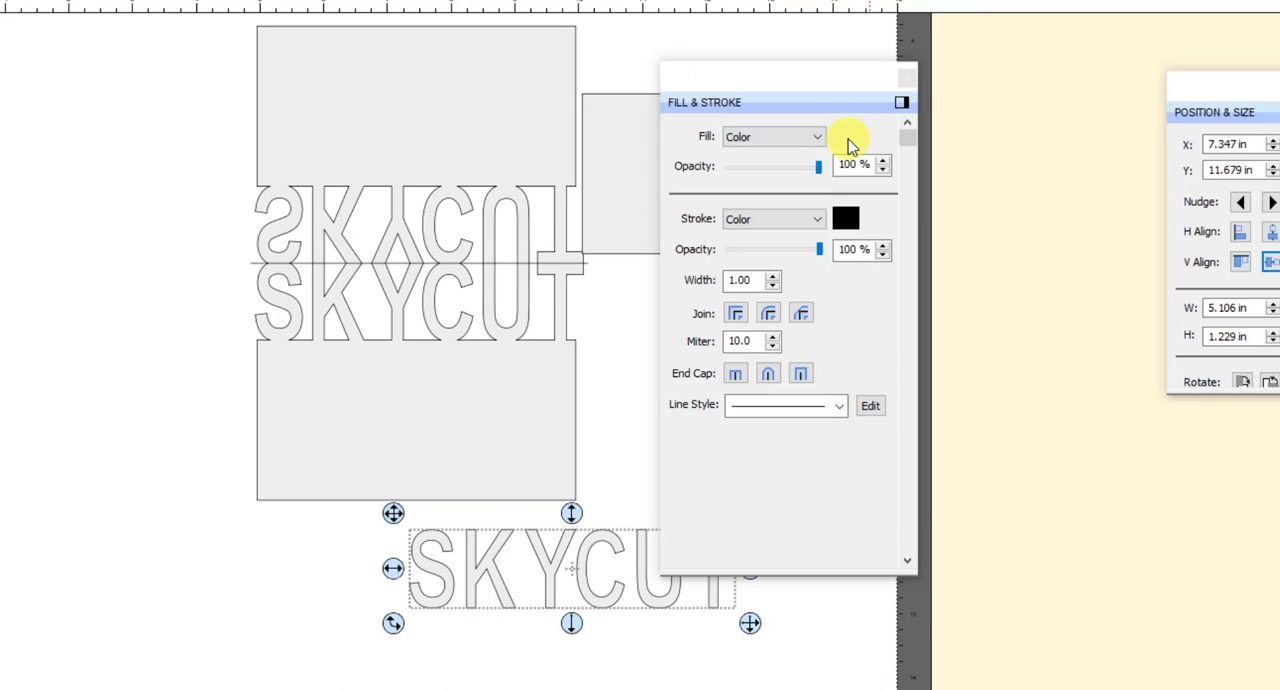
# - Fill the inset SKYCUT lettering with solid black (000000)
pyautogui.click(845, 136)
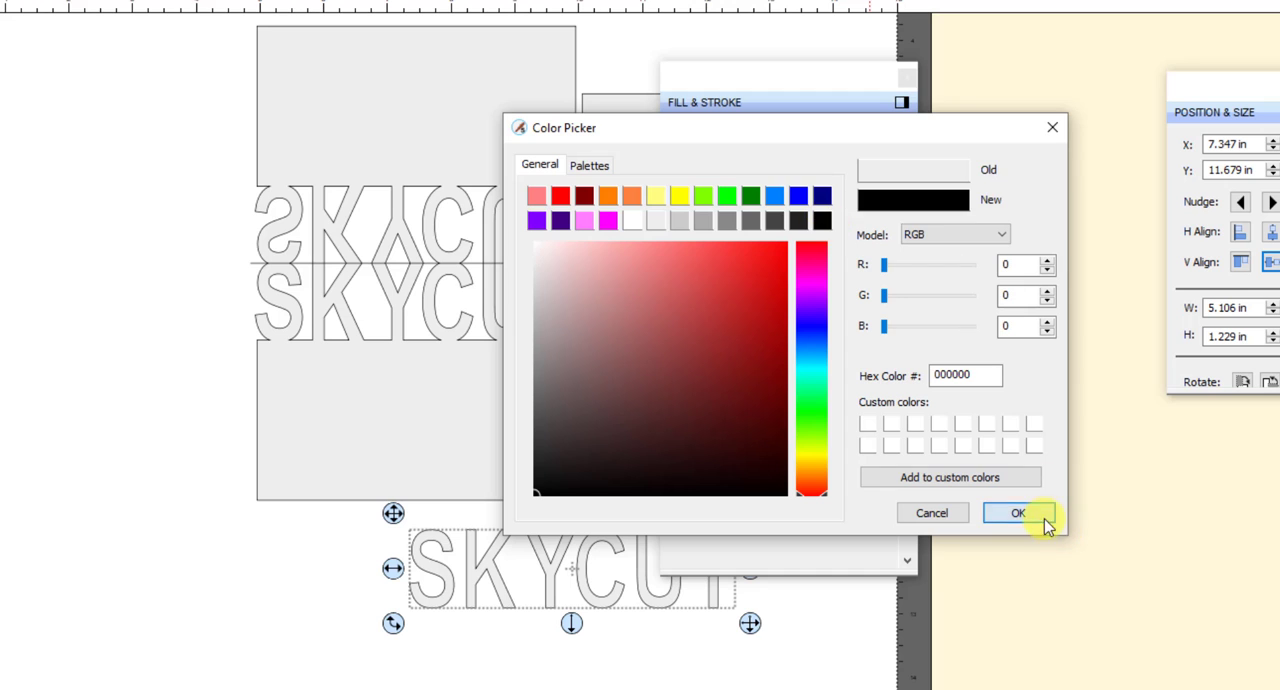
pyautogui.click(1018, 513)
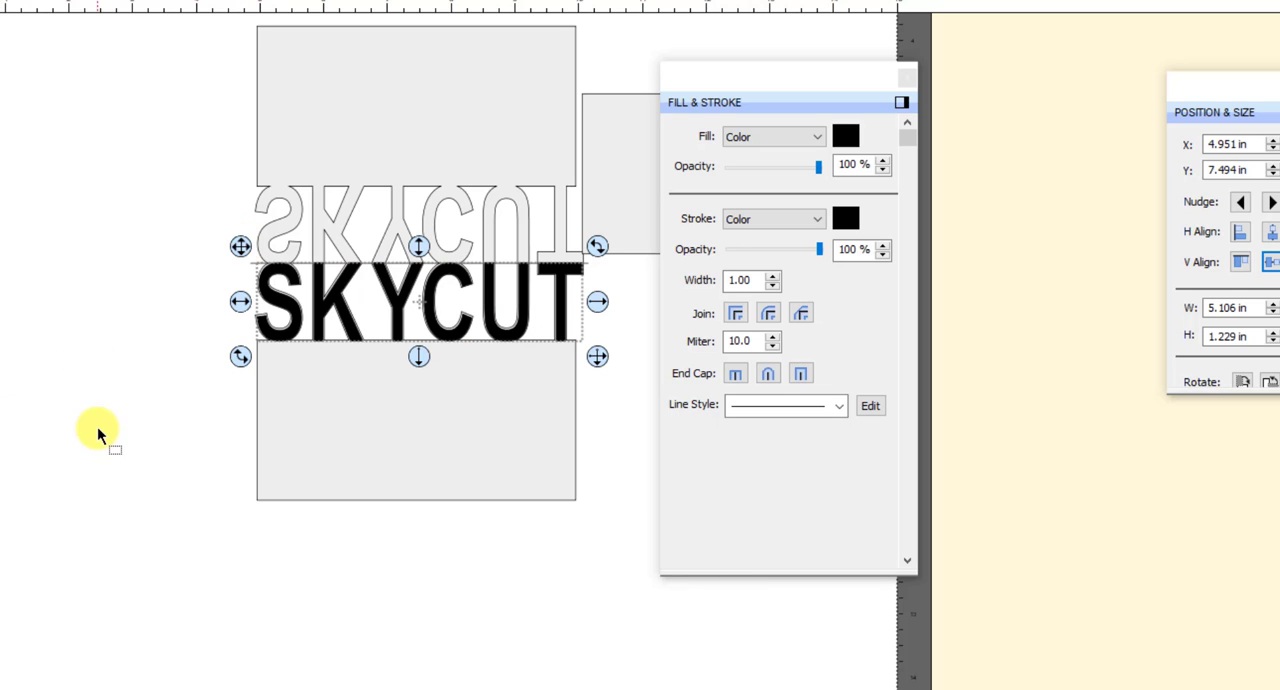
pyautogui.moveTo(430, 235)
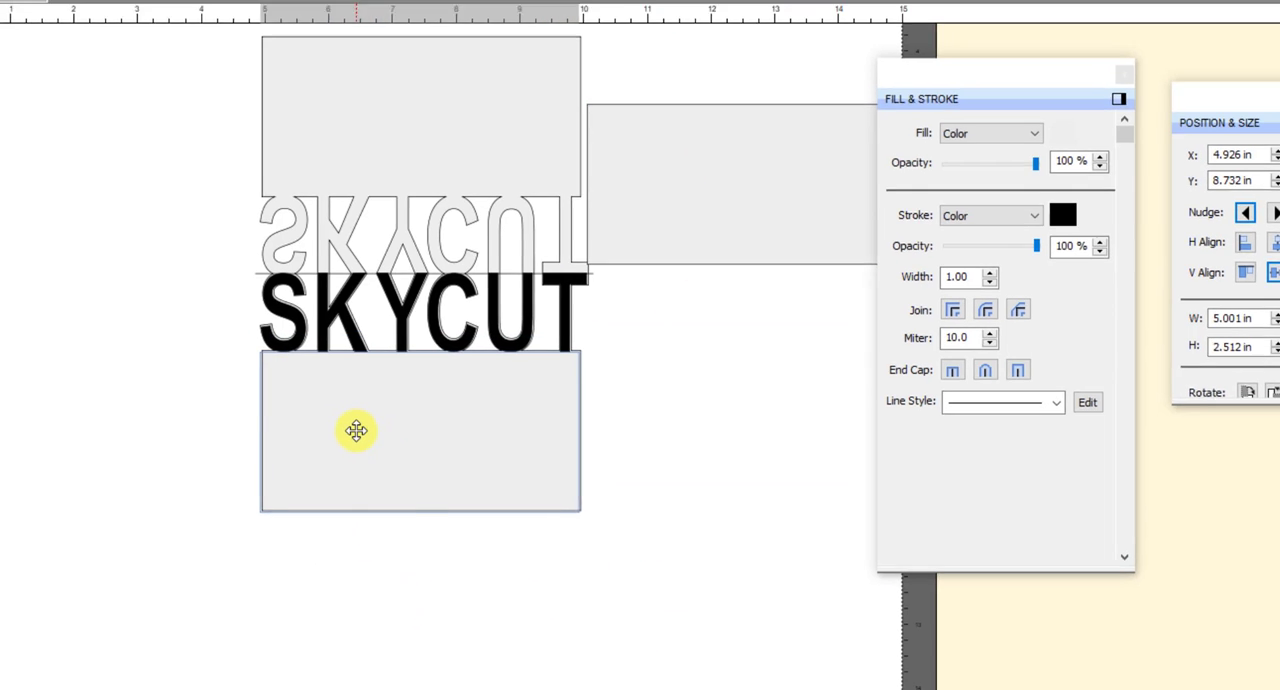
# - Create an inset offset copy of the lower-panel rectangle and select it
pyautogui.click(56, 32)
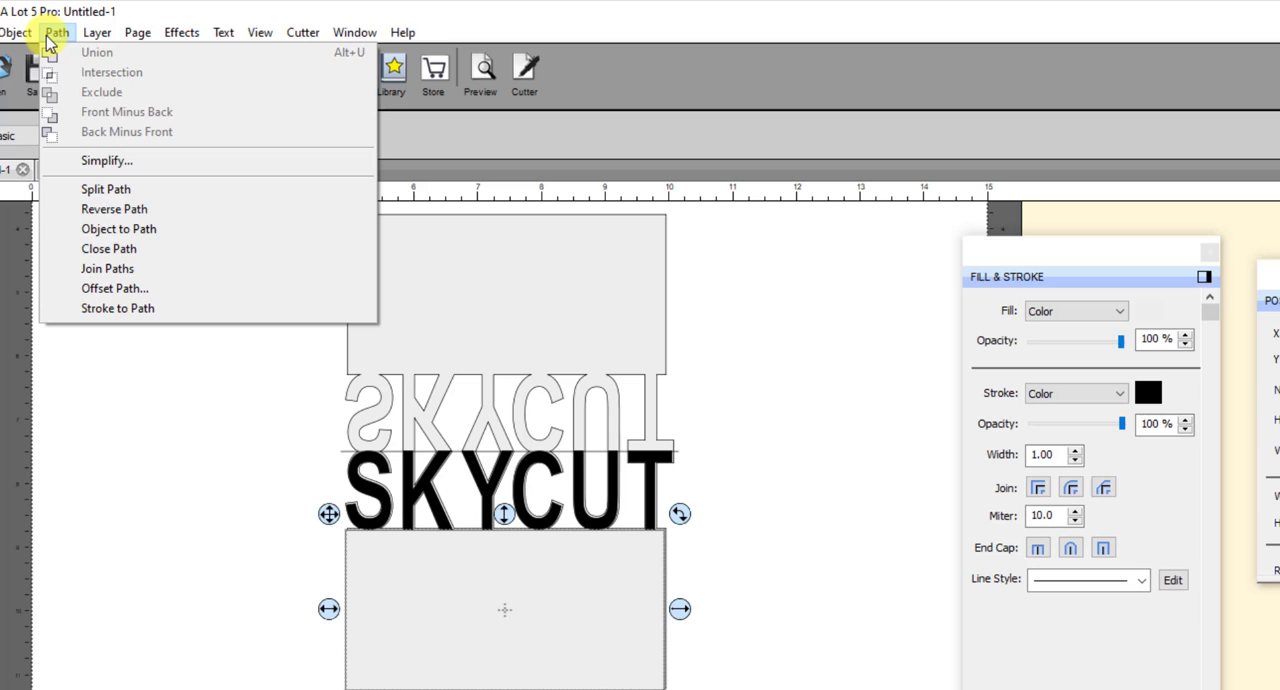
pyautogui.click(114, 288)
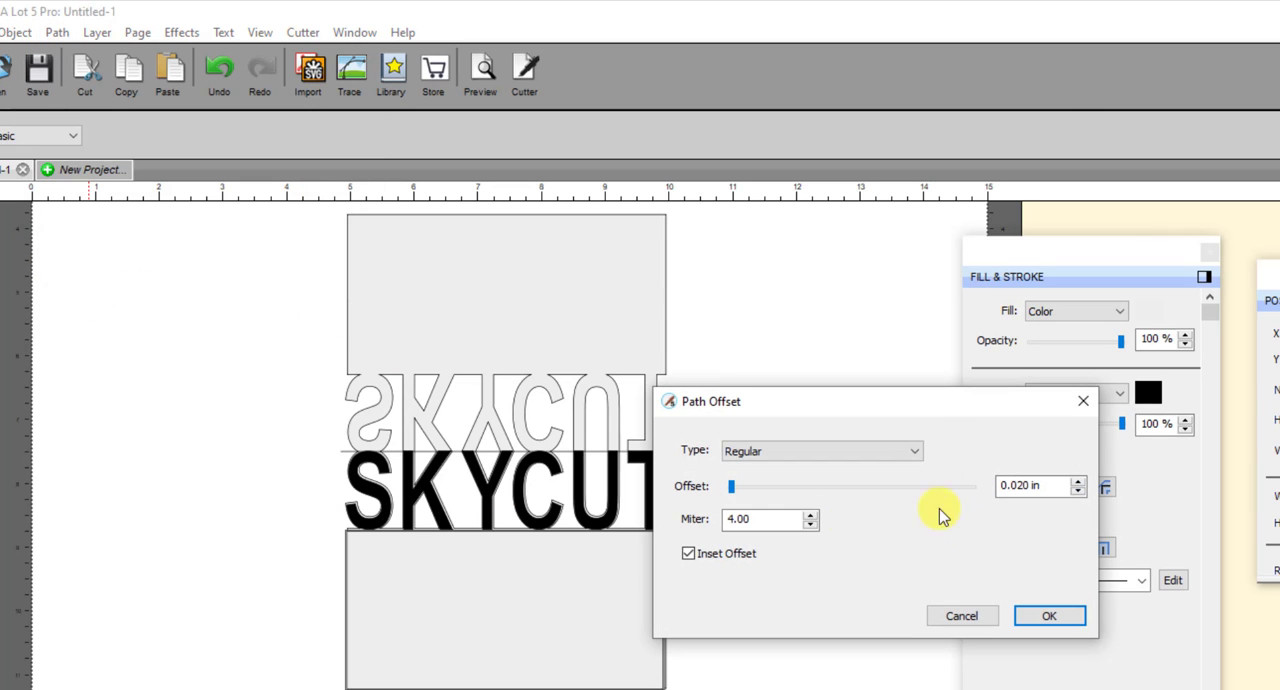
pyautogui.moveTo(932, 492)
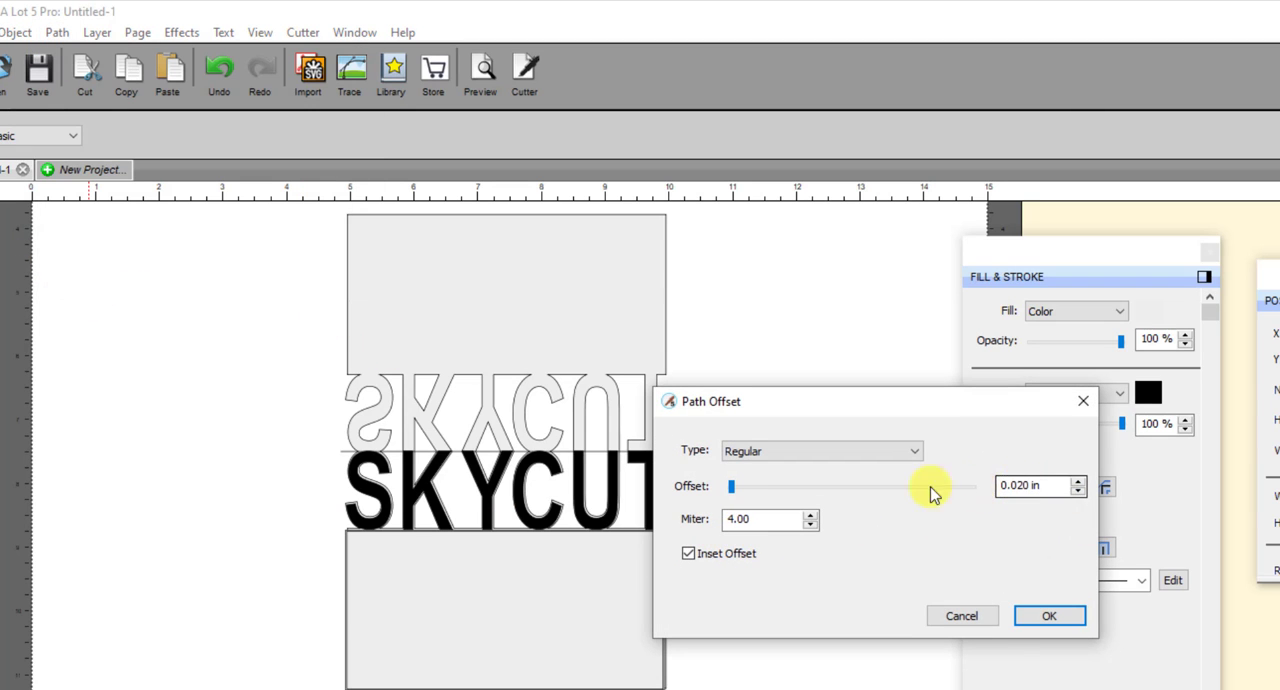
pyautogui.moveTo(730, 588)
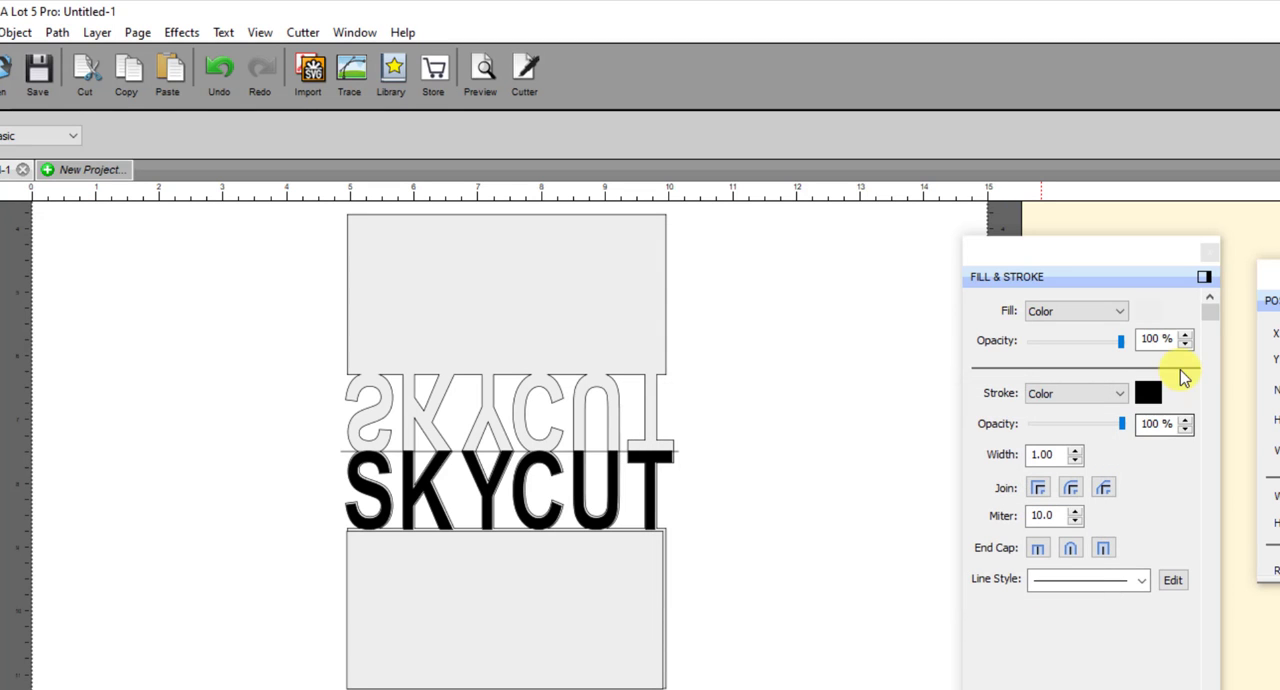
pyautogui.click(1148, 392)
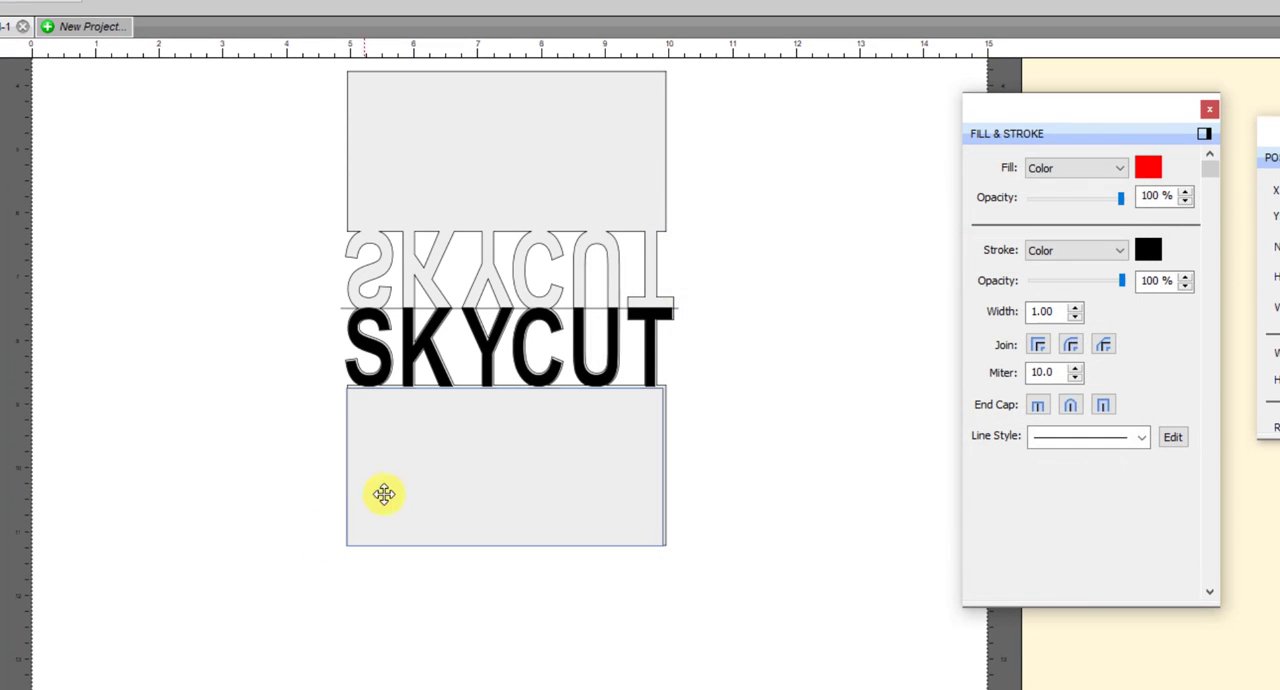
# - Fill the inset rectangle with red (FF0000)
pyautogui.click(505, 465)
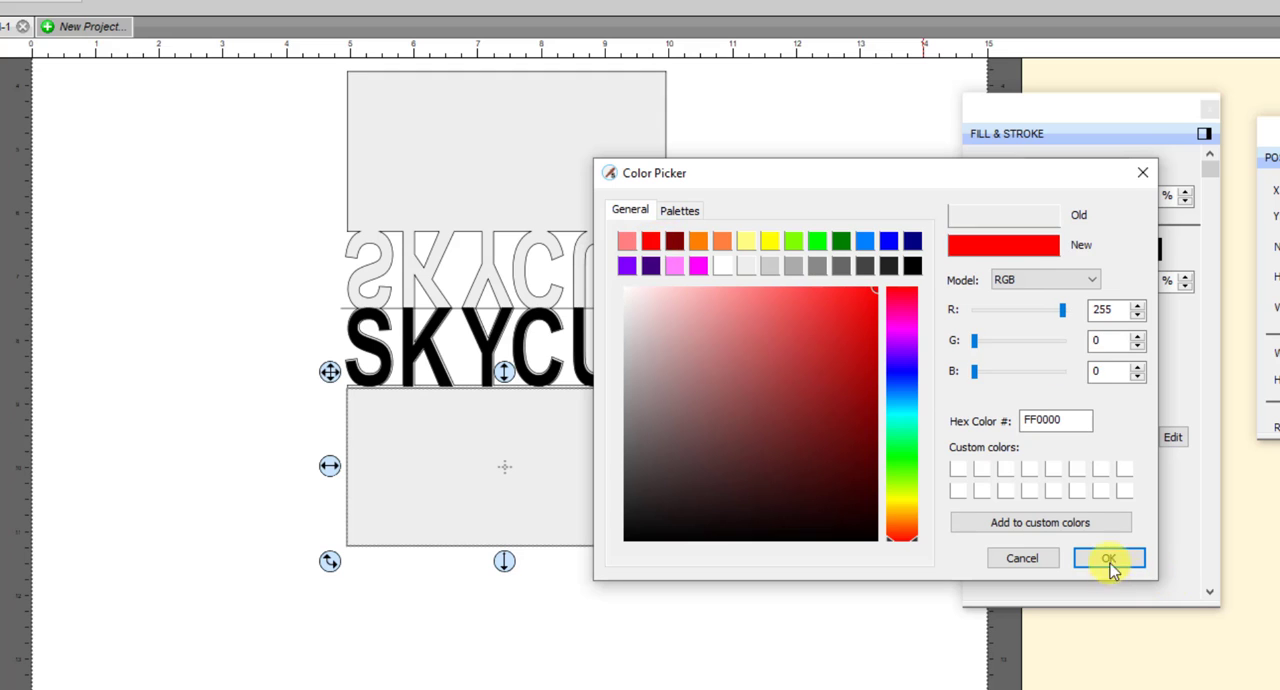
pyautogui.click(1108, 558)
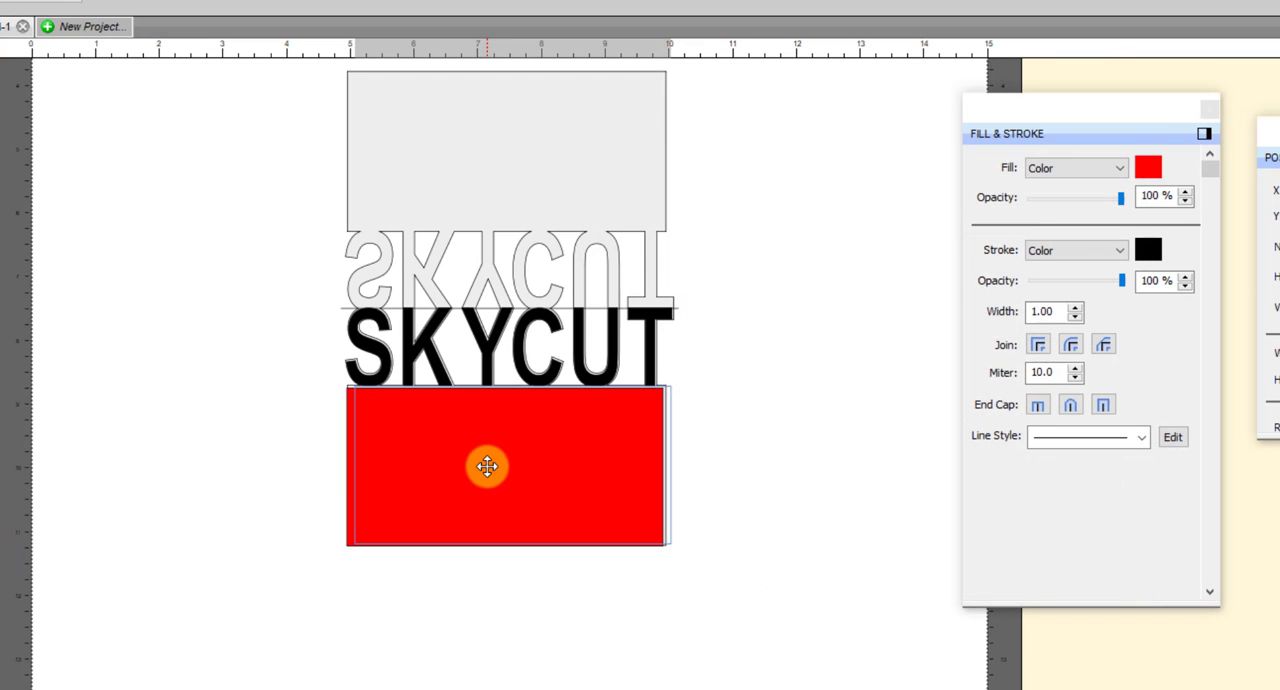
pyautogui.click(487, 466)
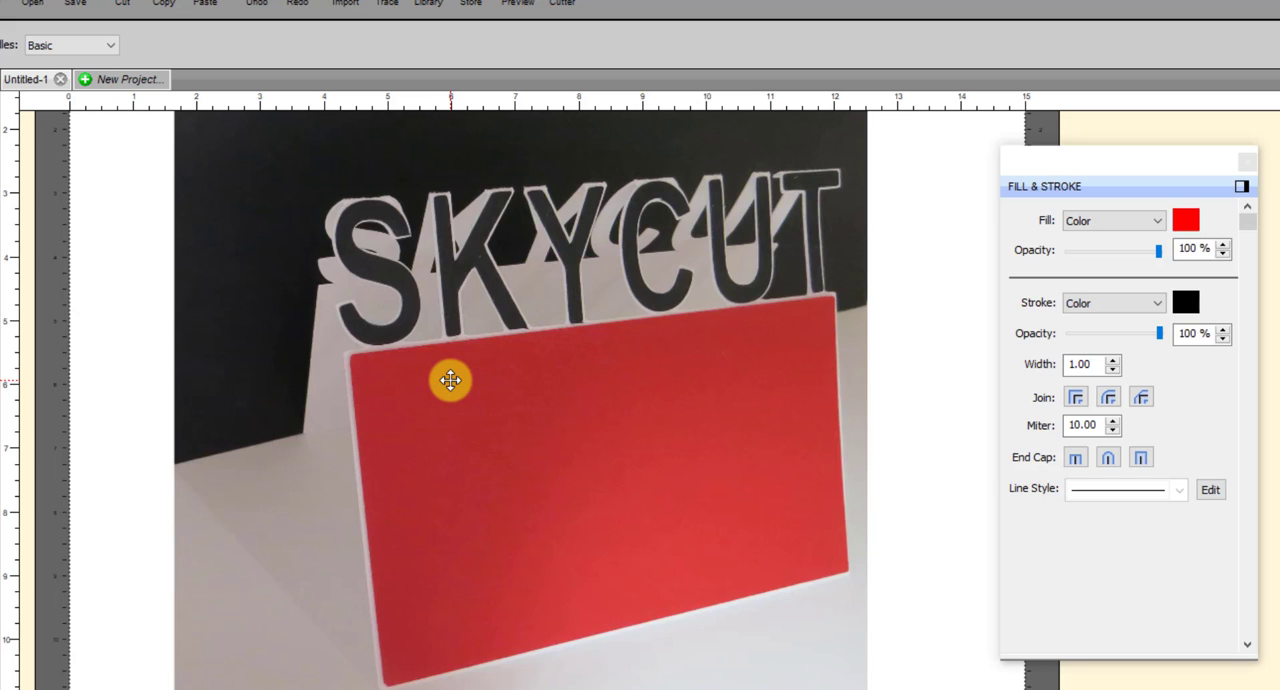
pyautogui.moveTo(532, 420)
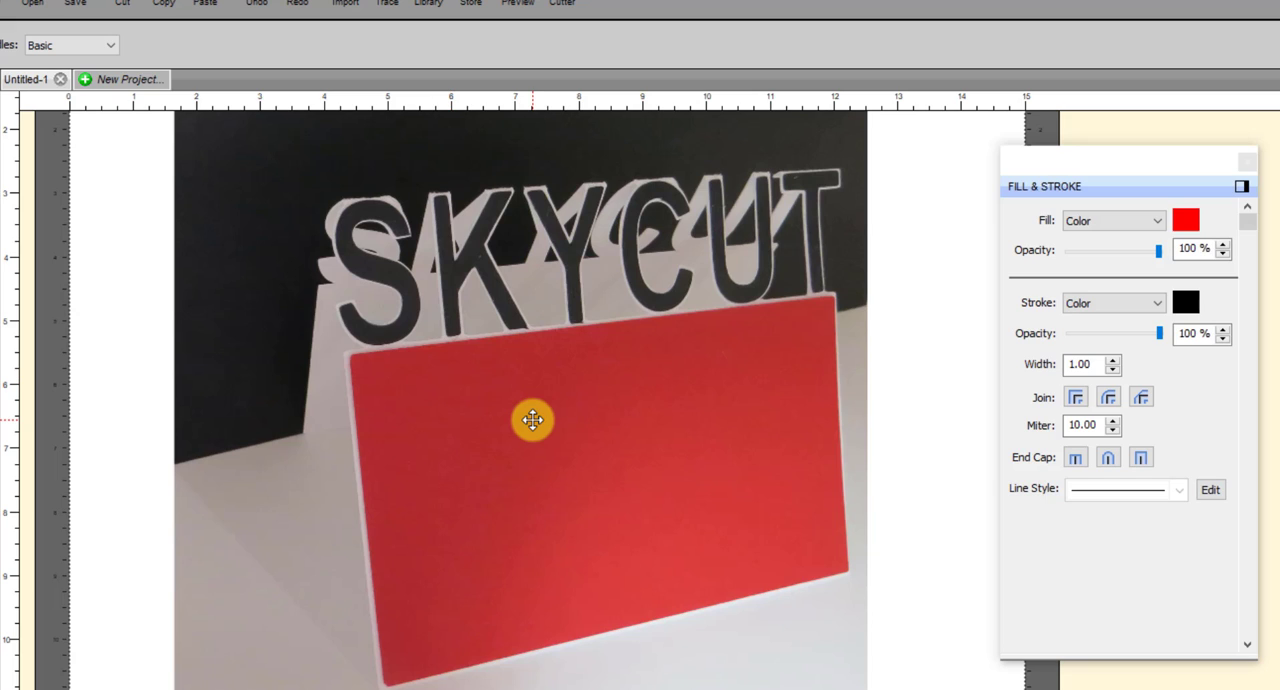